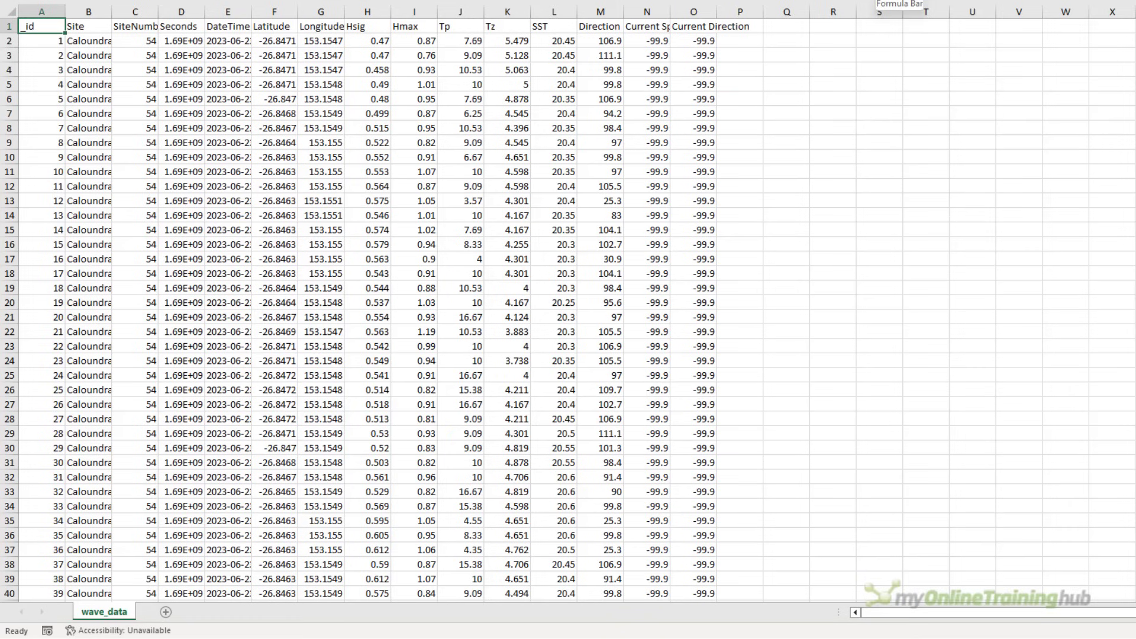
Scroll through the raw wave_data buoy readings before switching to a blank workbook
scroll("down", 3)
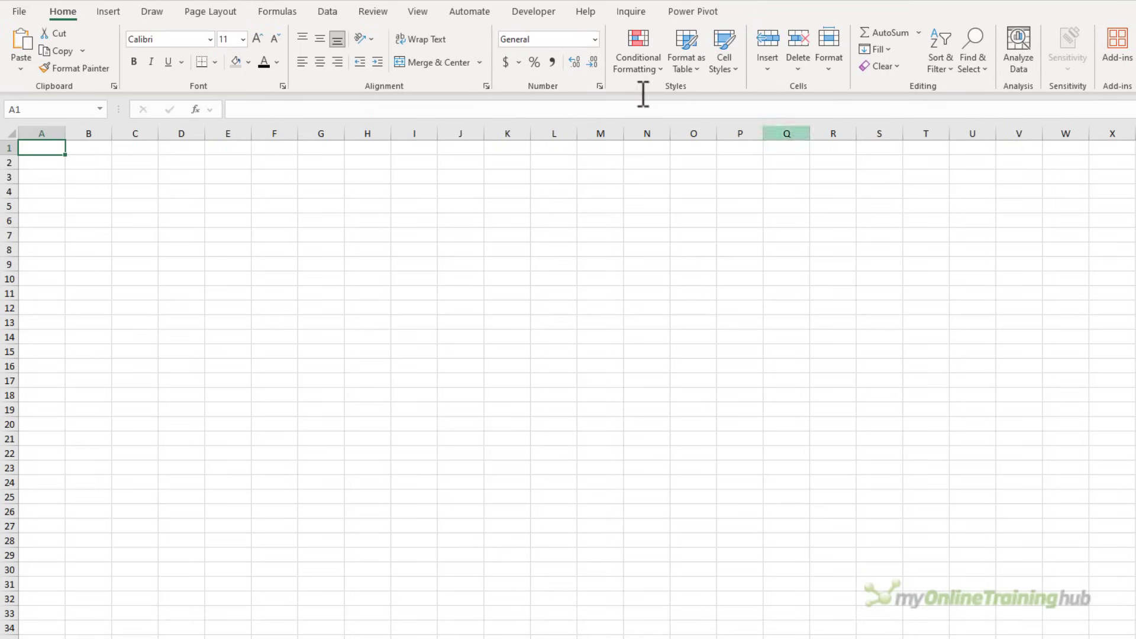
Start a From Text/CSV import so the Data folder with wave_data.csv appears
left_click(327, 11)
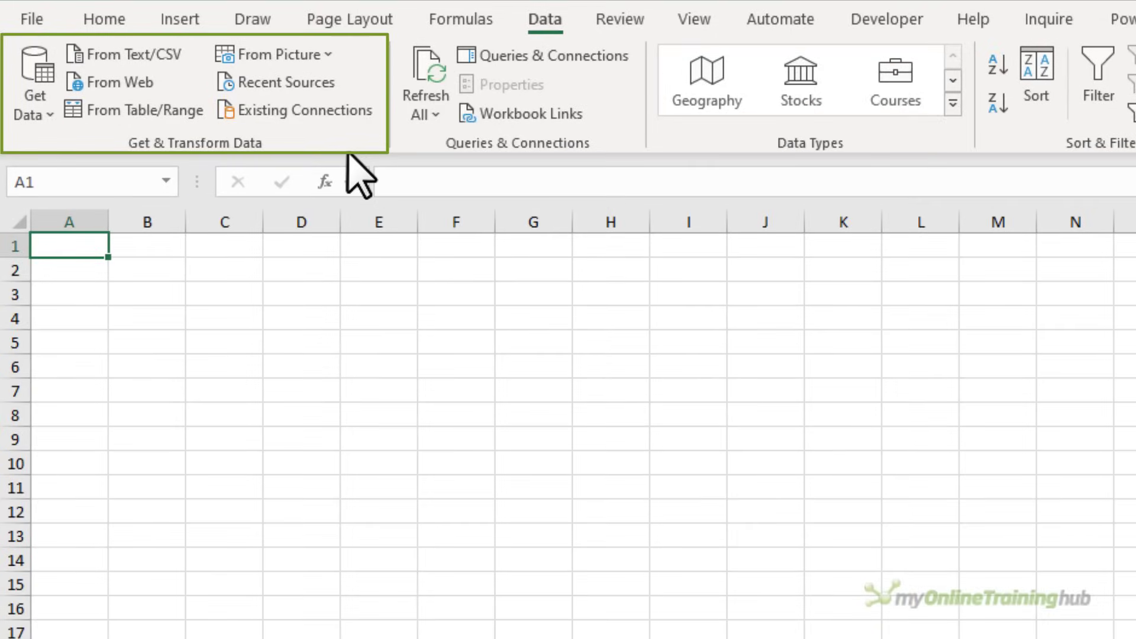
mouse_move(184, 95)
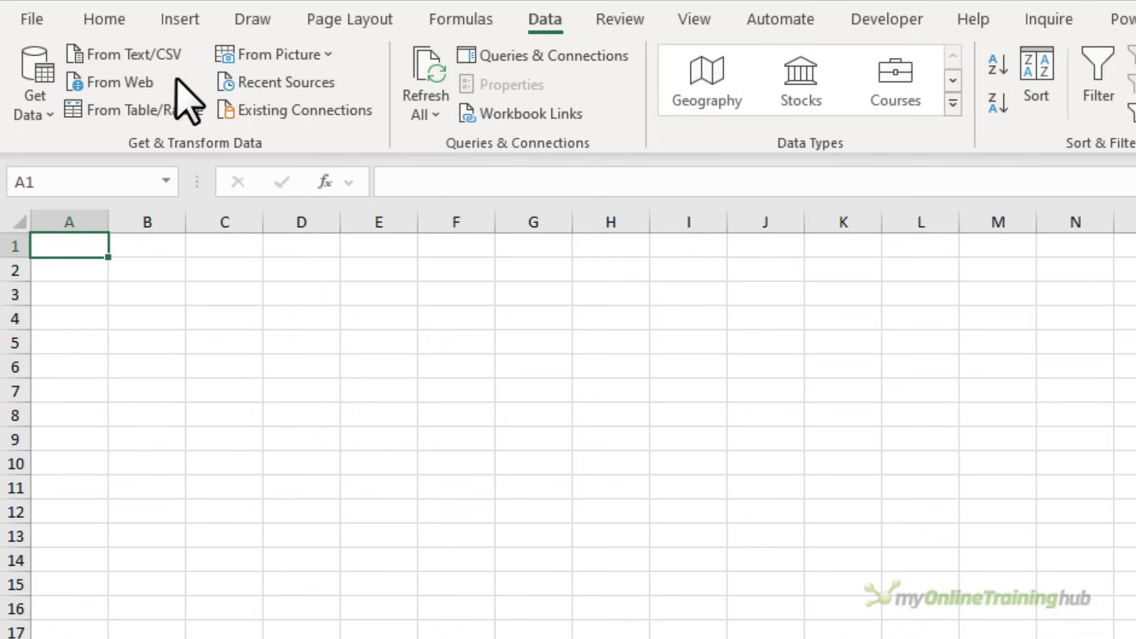
left_click(33, 79)
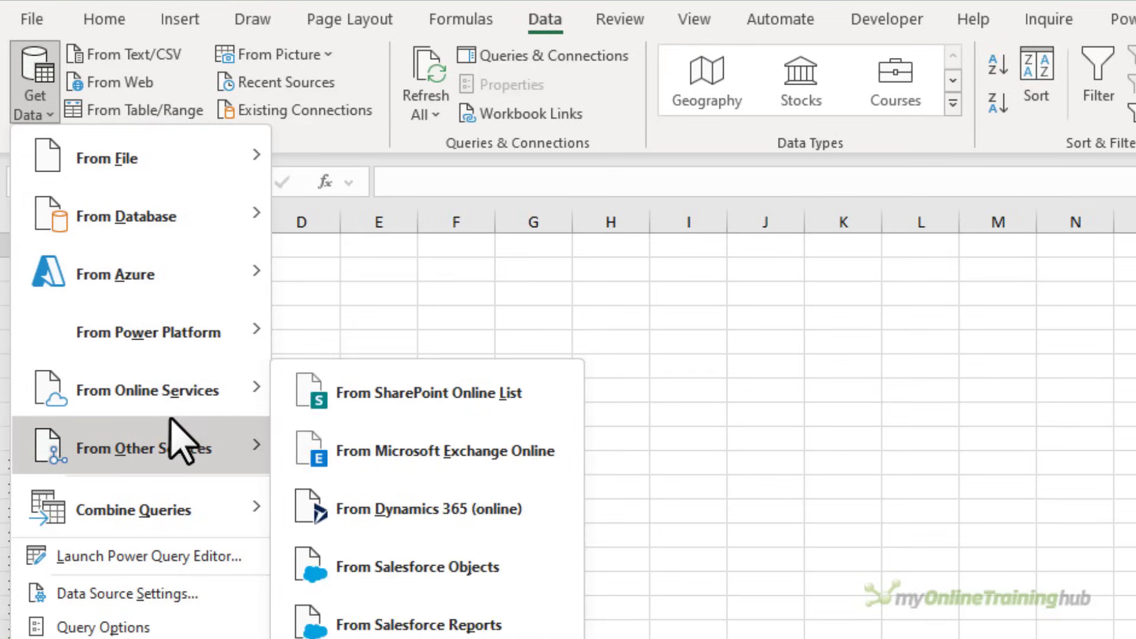
mouse_move(86, 102)
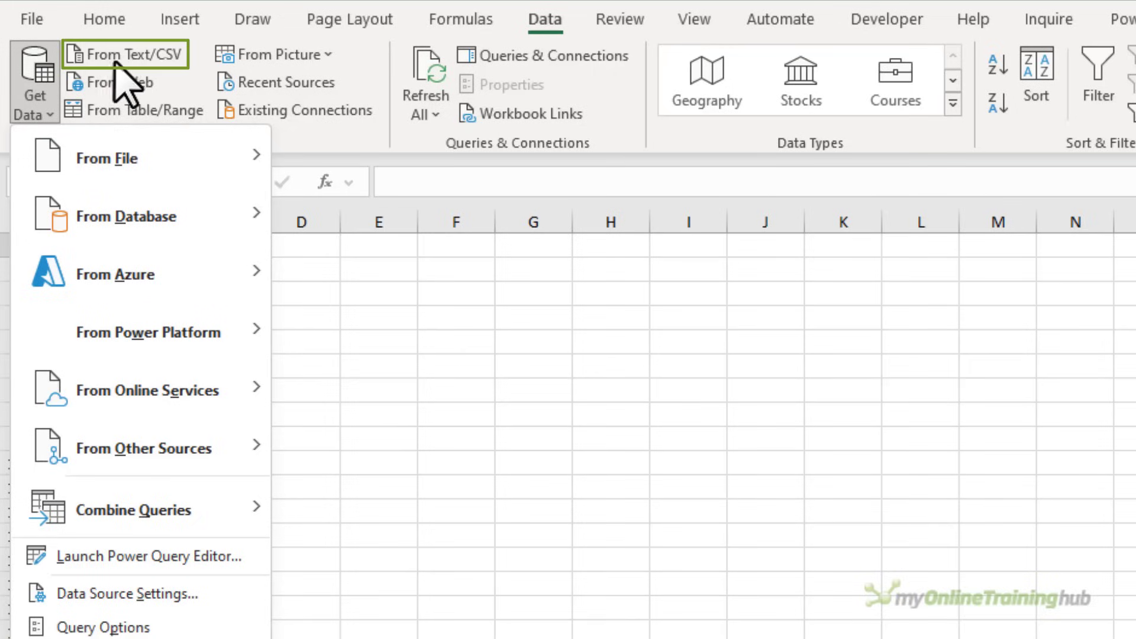
left_click(125, 53)
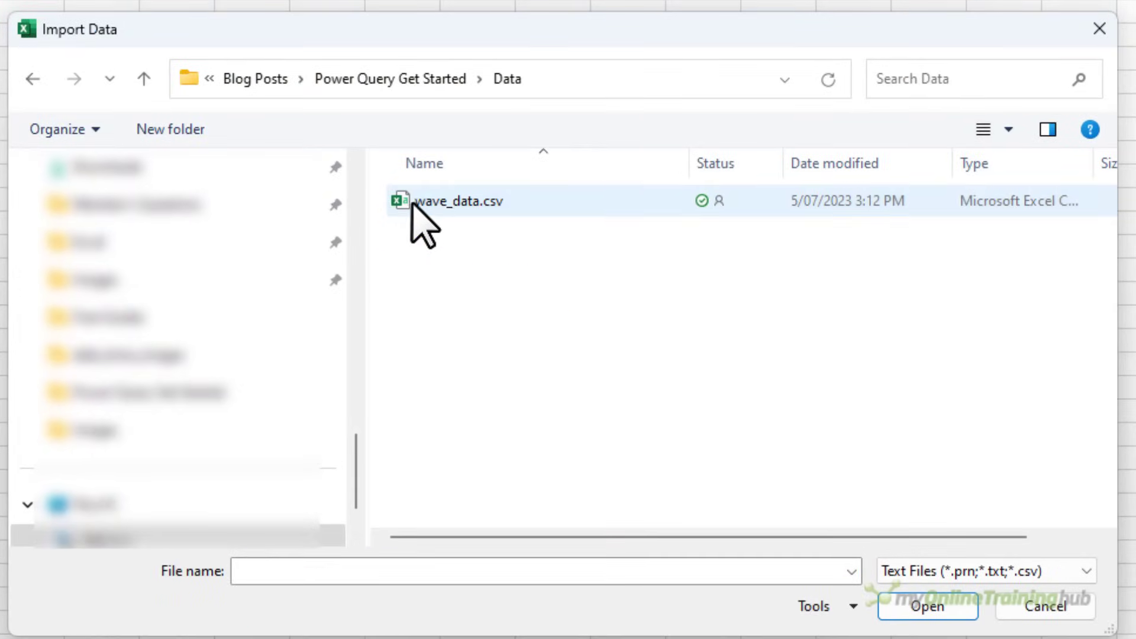
Import wave_data.csv and review its preview with comma delimiter and UTF-8 origin
left_click(453, 201)
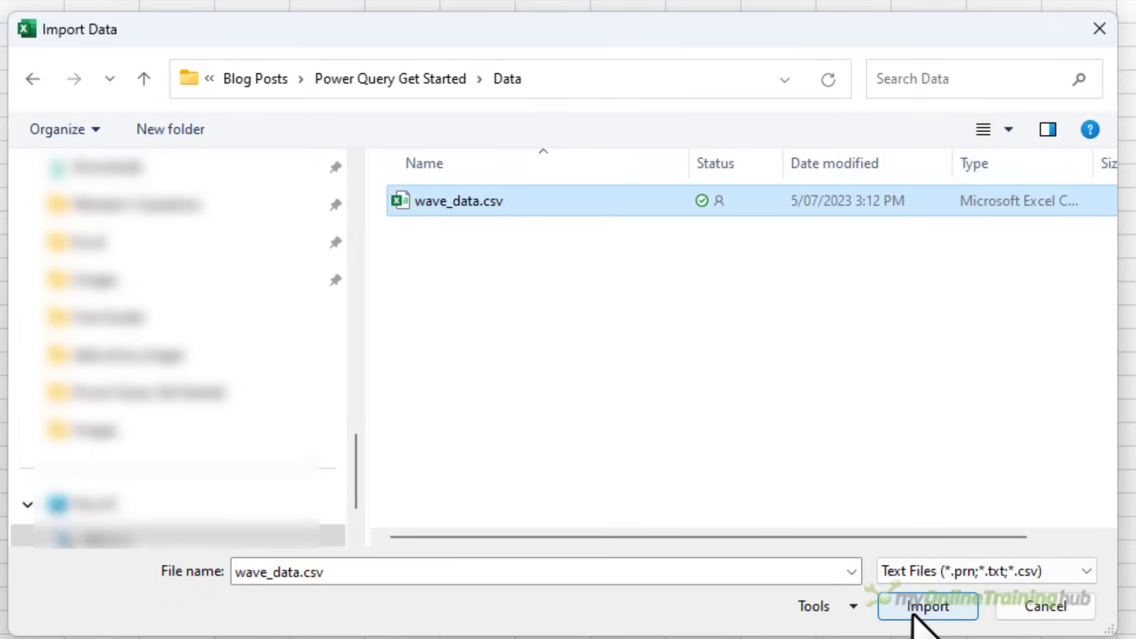
left_click(927, 606)
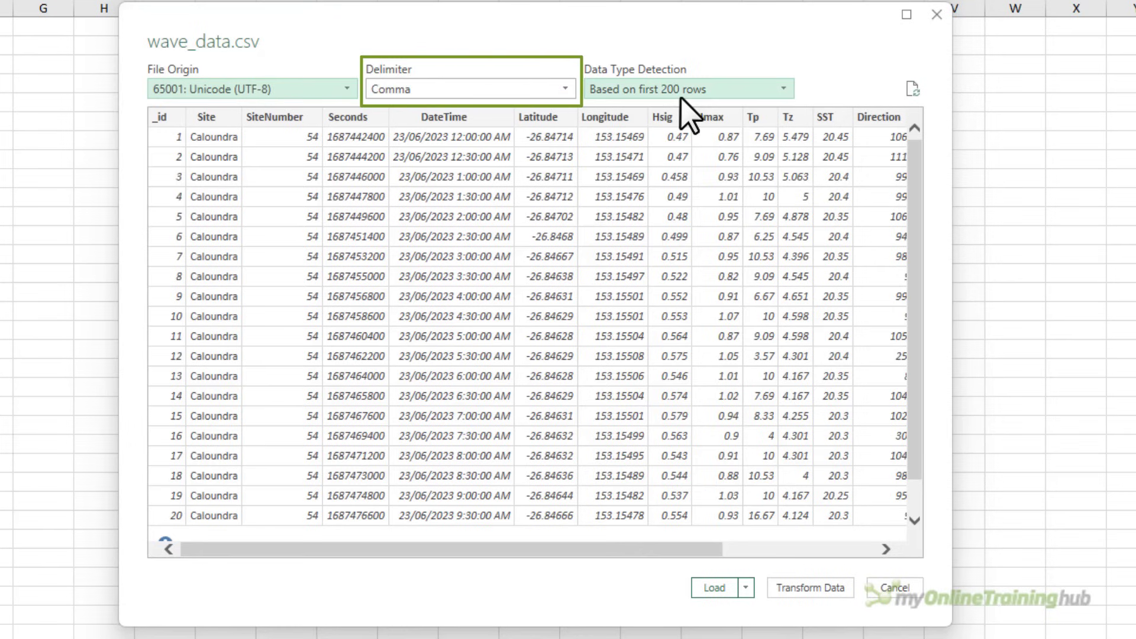
left_click(687, 89)
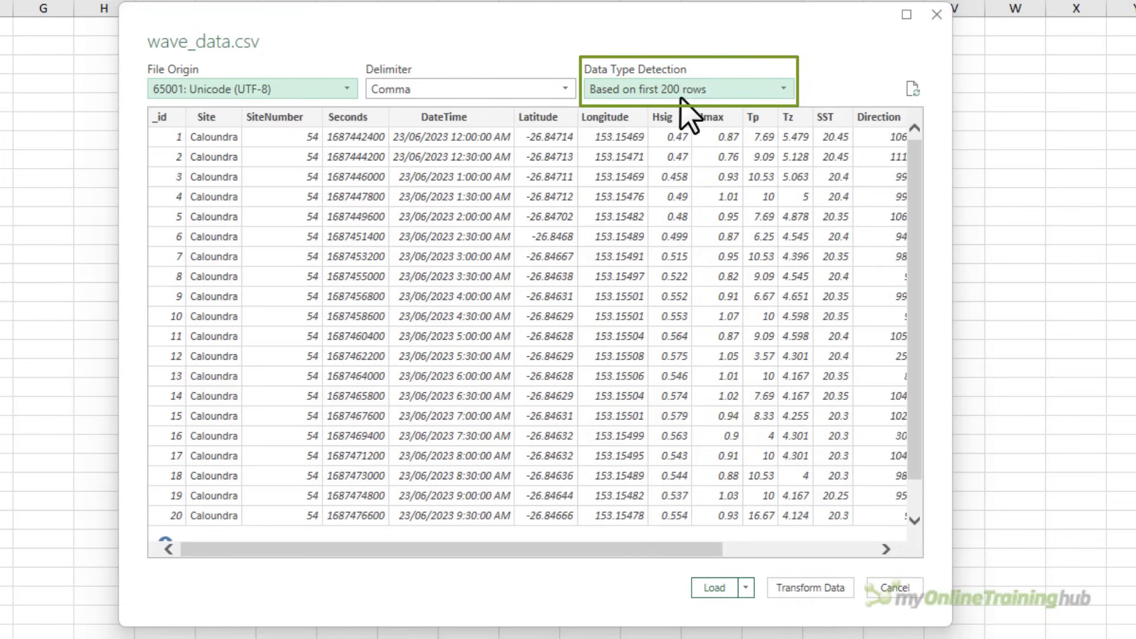
mouse_move(722, 588)
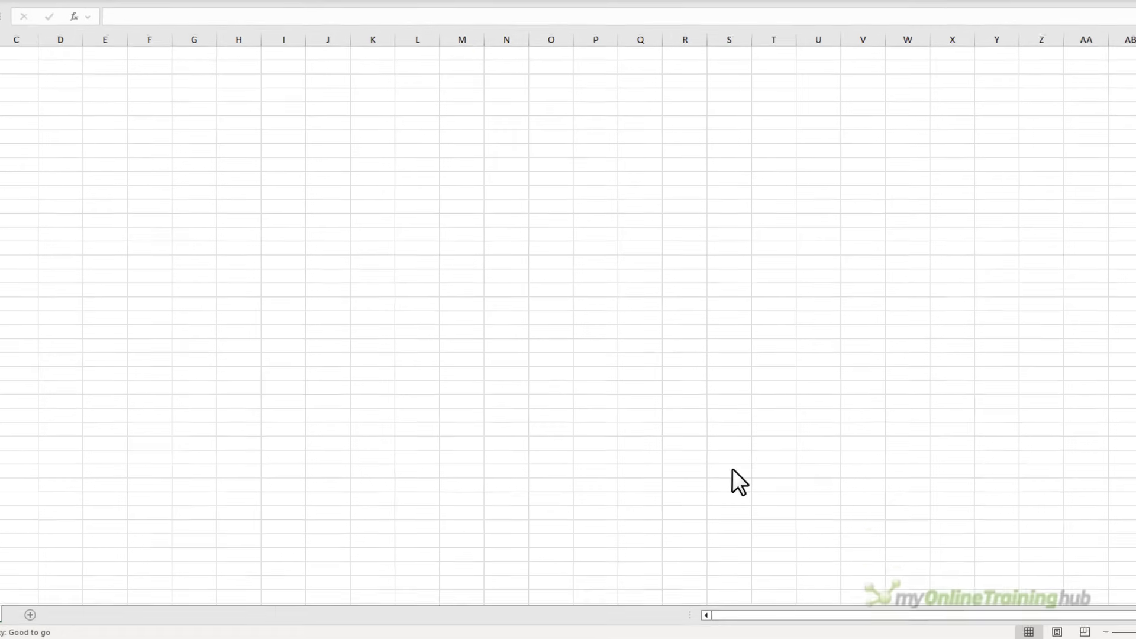
Transform the data into Power Query and name the query MaxWaveHeight in Query Settings
left_click(735, 482)
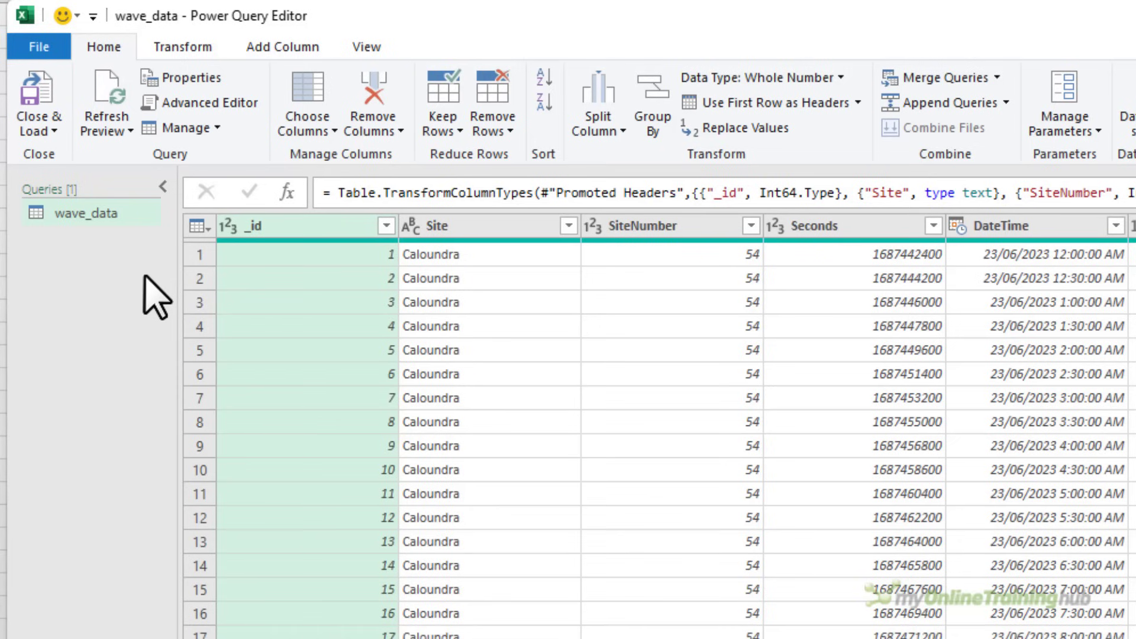
left_click(162, 186)
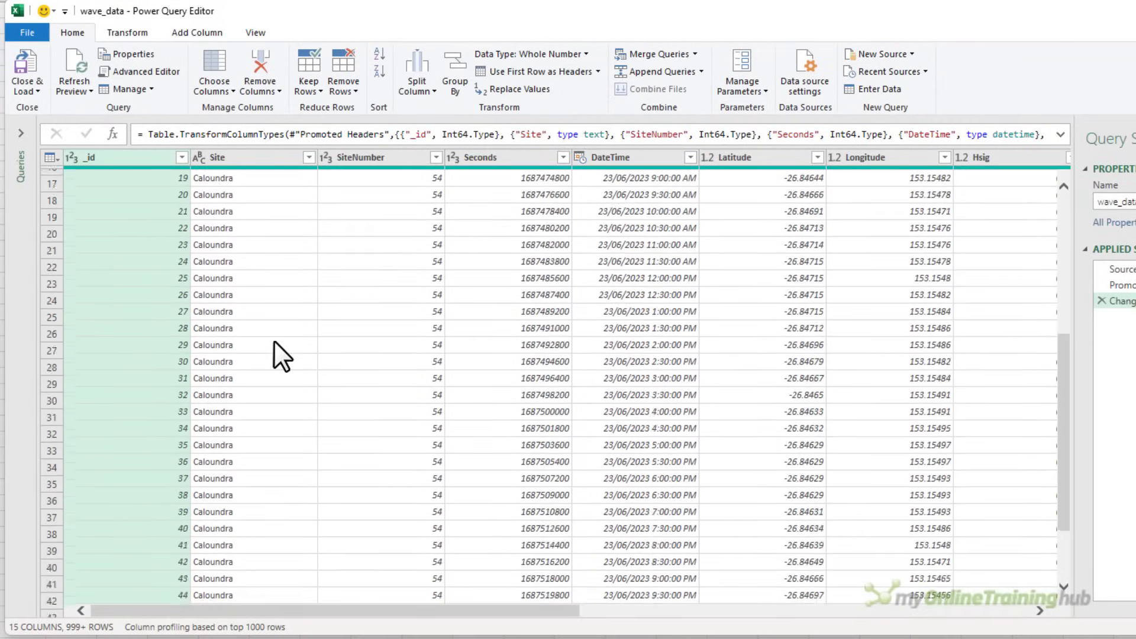
scroll("up", 3)
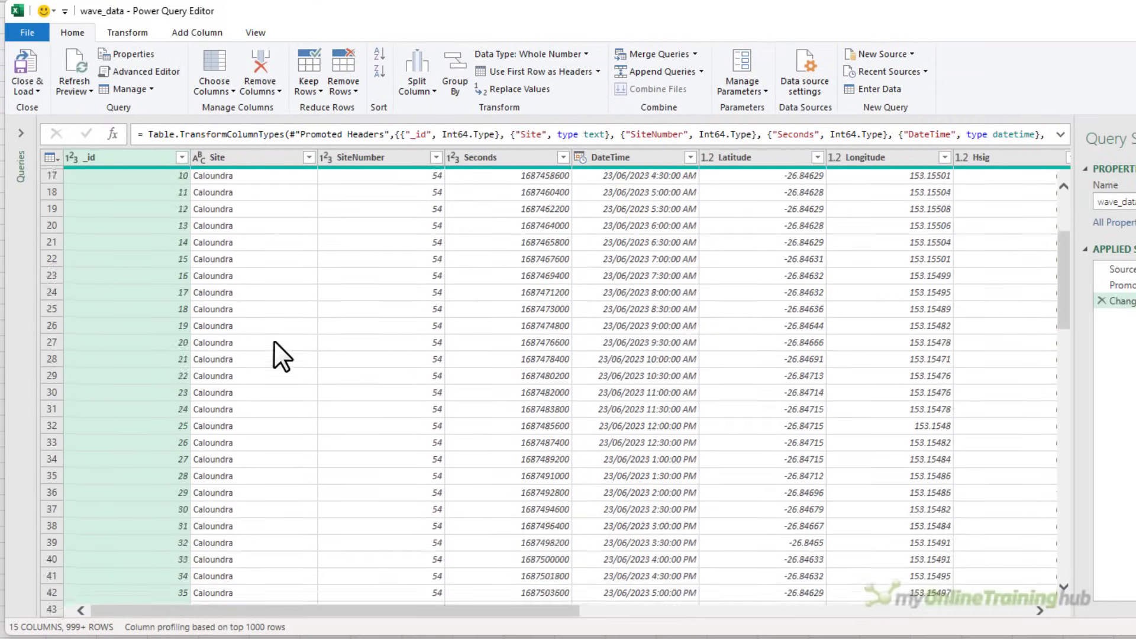
scroll("up", 3)
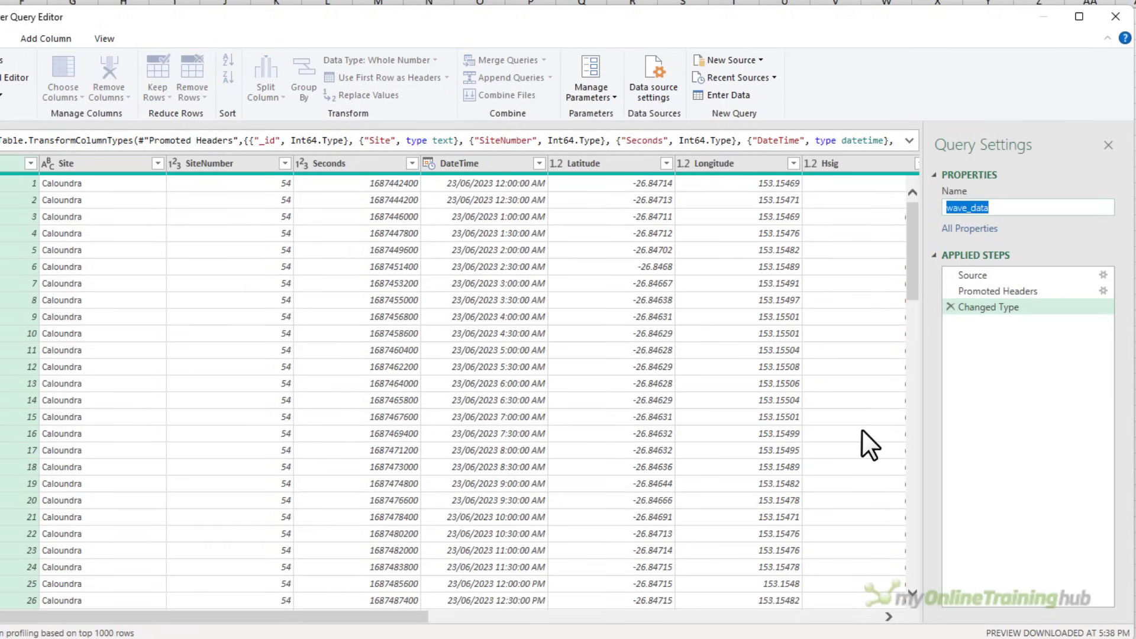
type("MaxWaveHeight")
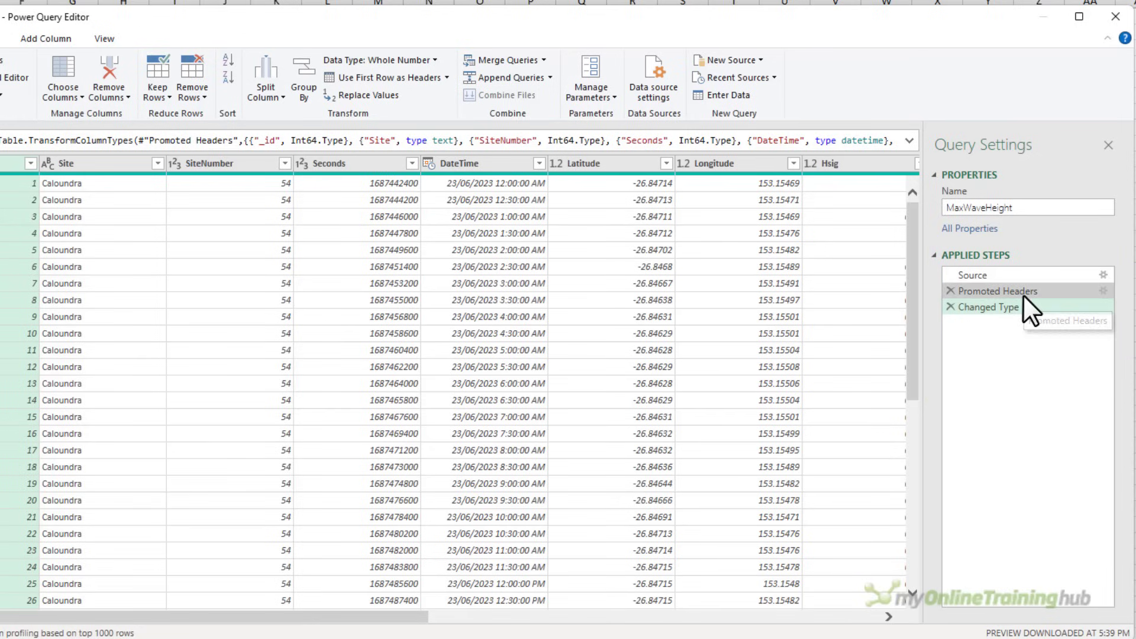
left_click(995, 291)
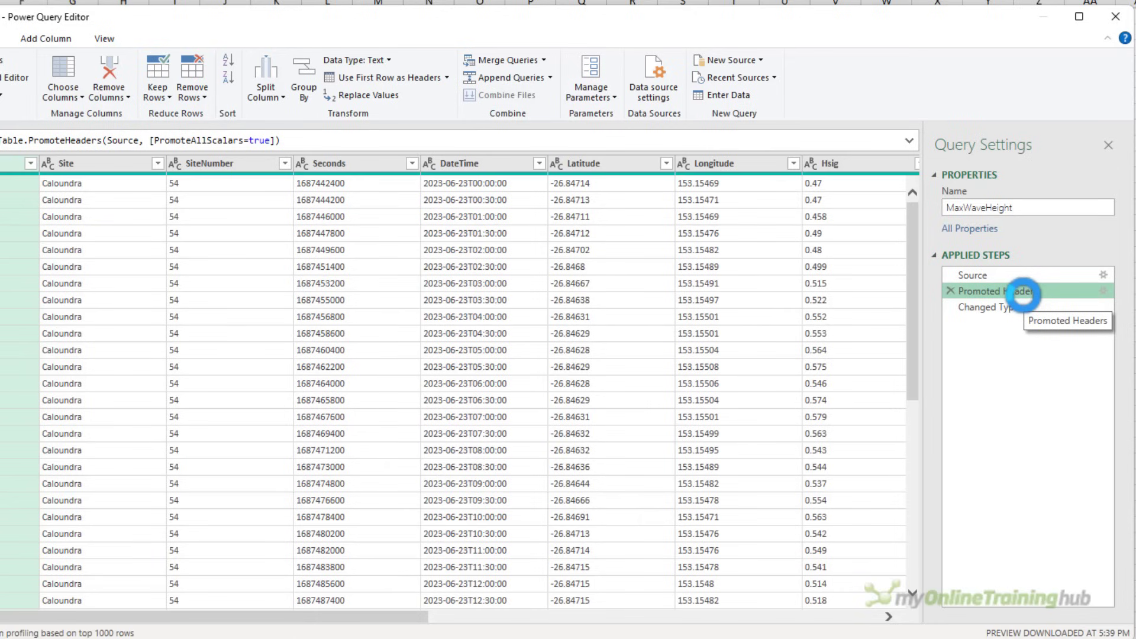
left_click(973, 275)
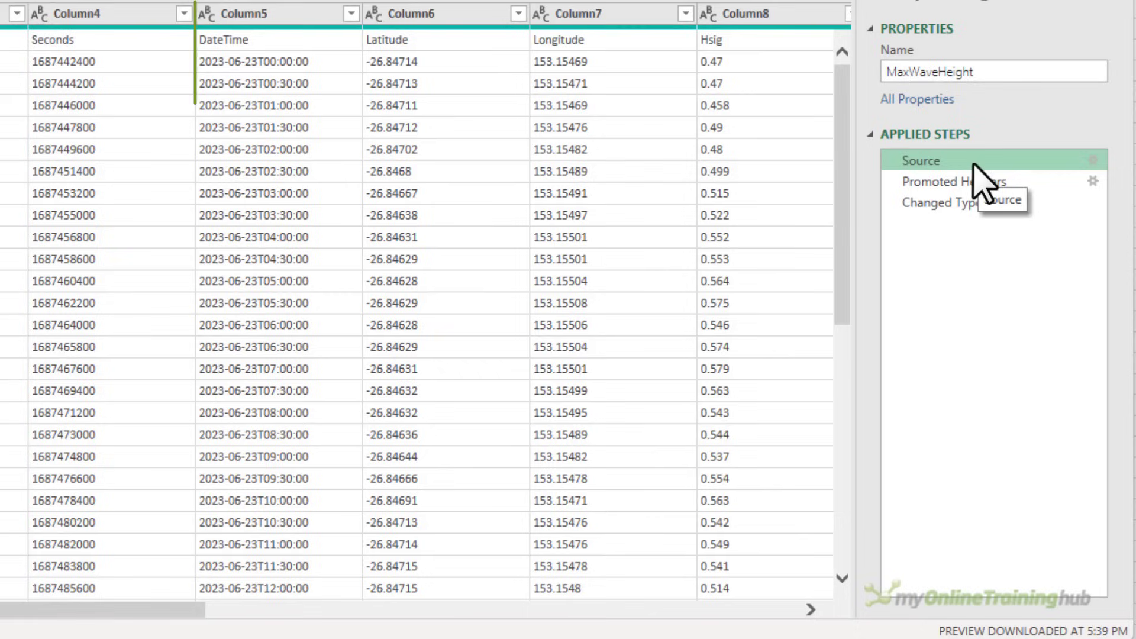
left_click(275, 13)
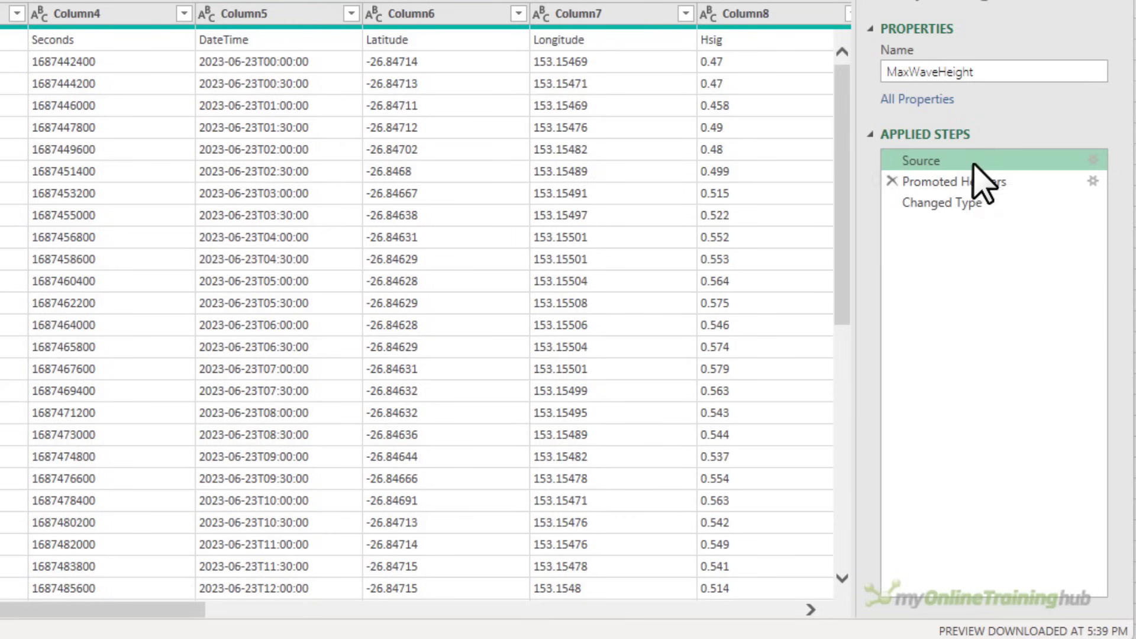
left_click(942, 203)
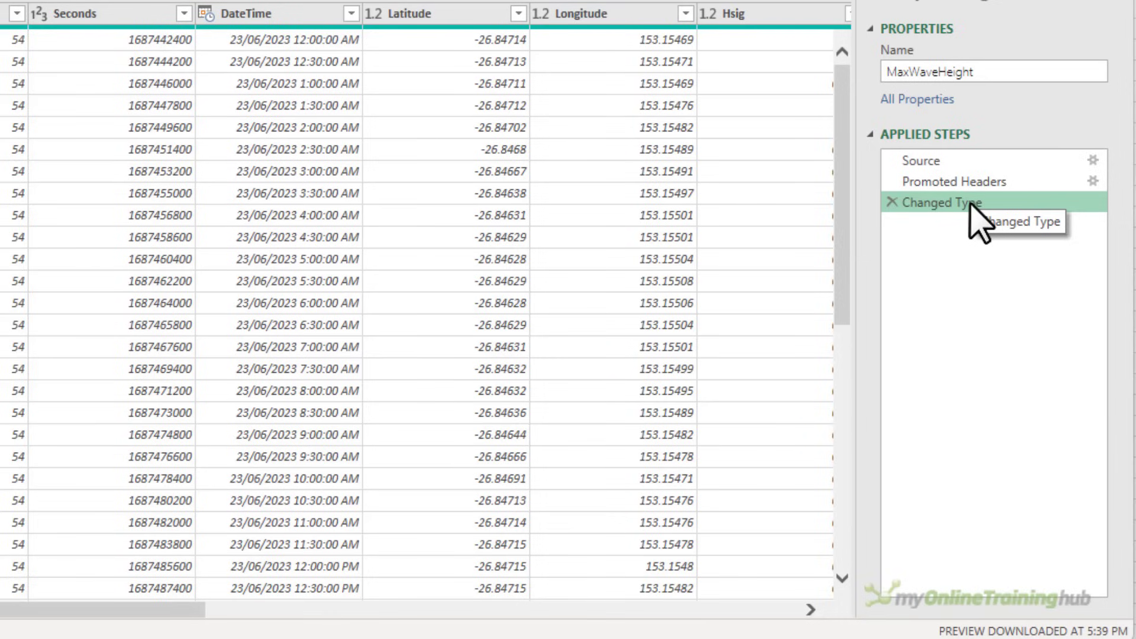
mouse_move(966, 195)
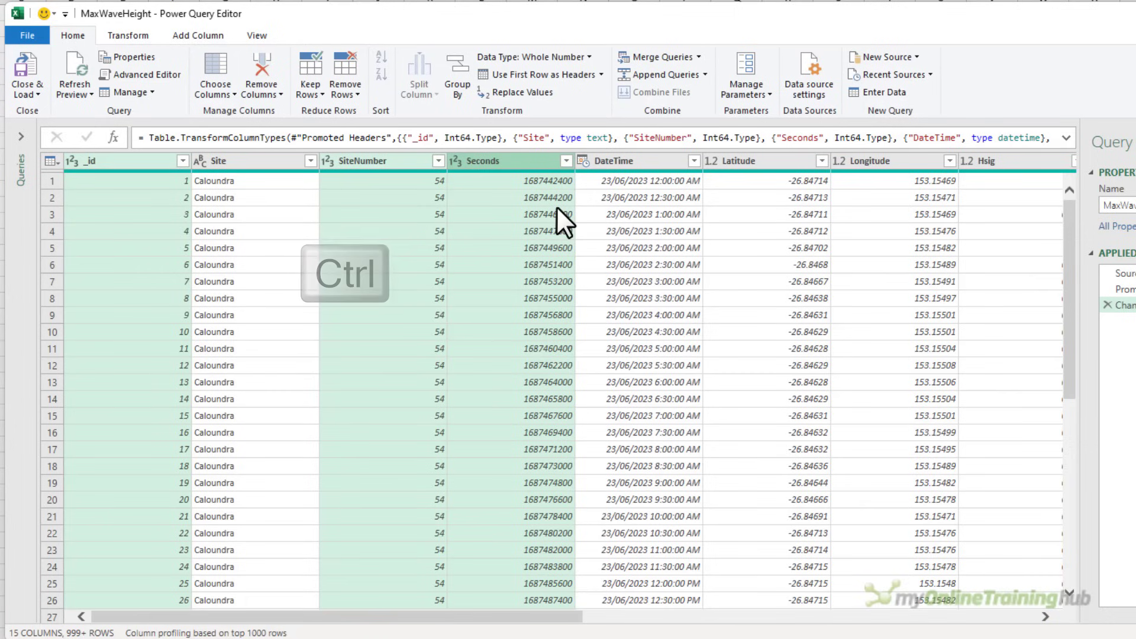
Delete the _id, SiteNumber and Seconds columns and change DateTime to the Date type
key("Delete")
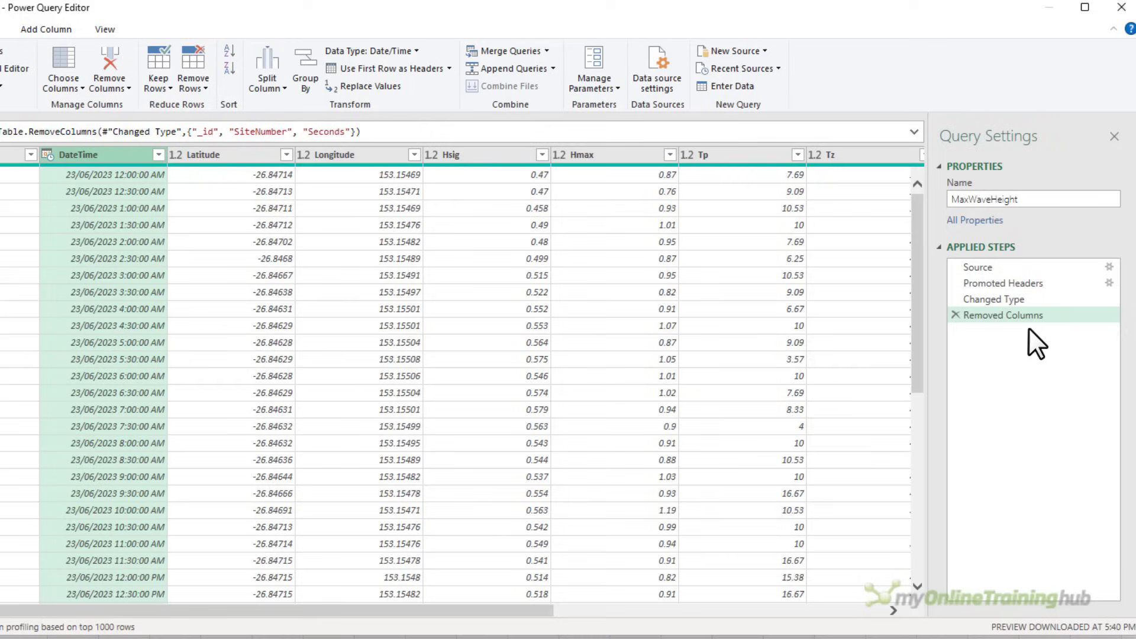
left_click(1005, 315)
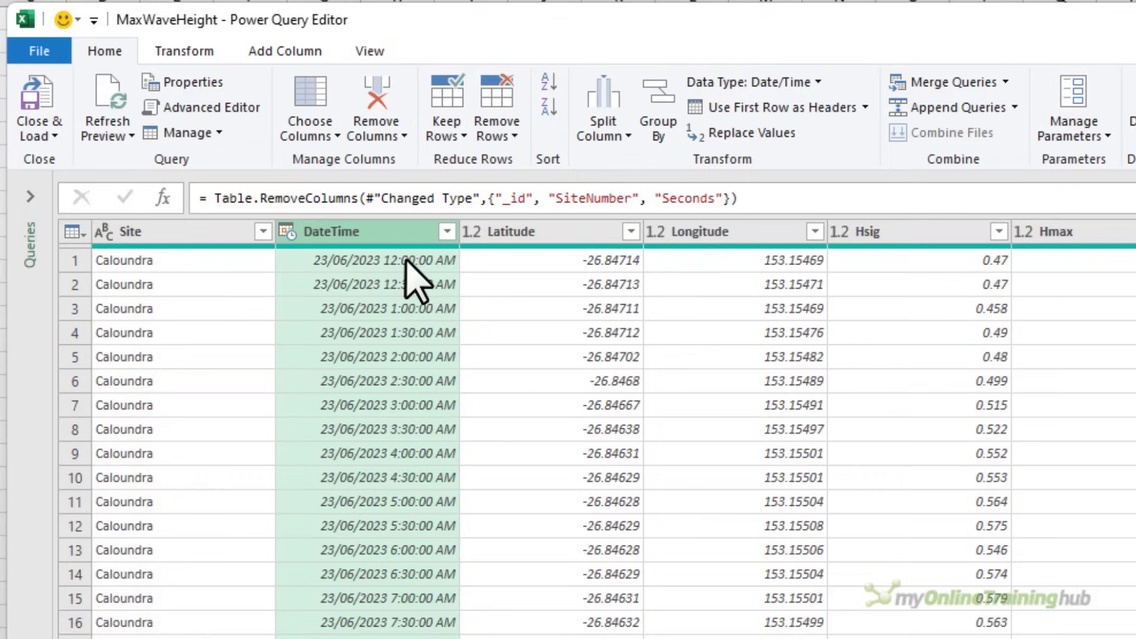
mouse_move(380, 275)
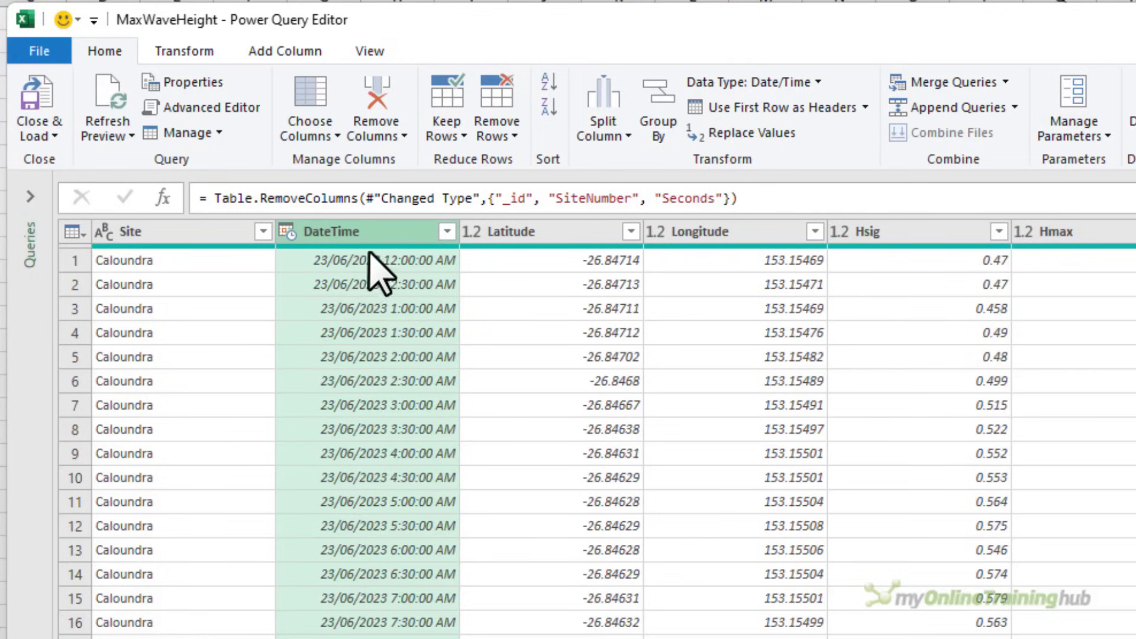
left_click(288, 231)
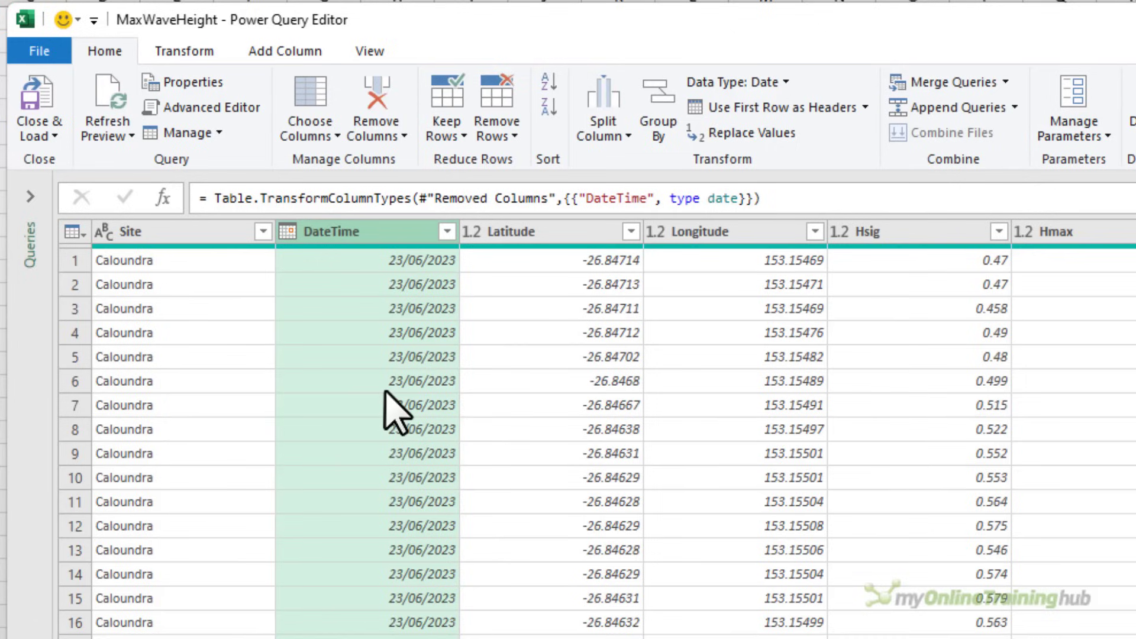
mouse_move(376, 94)
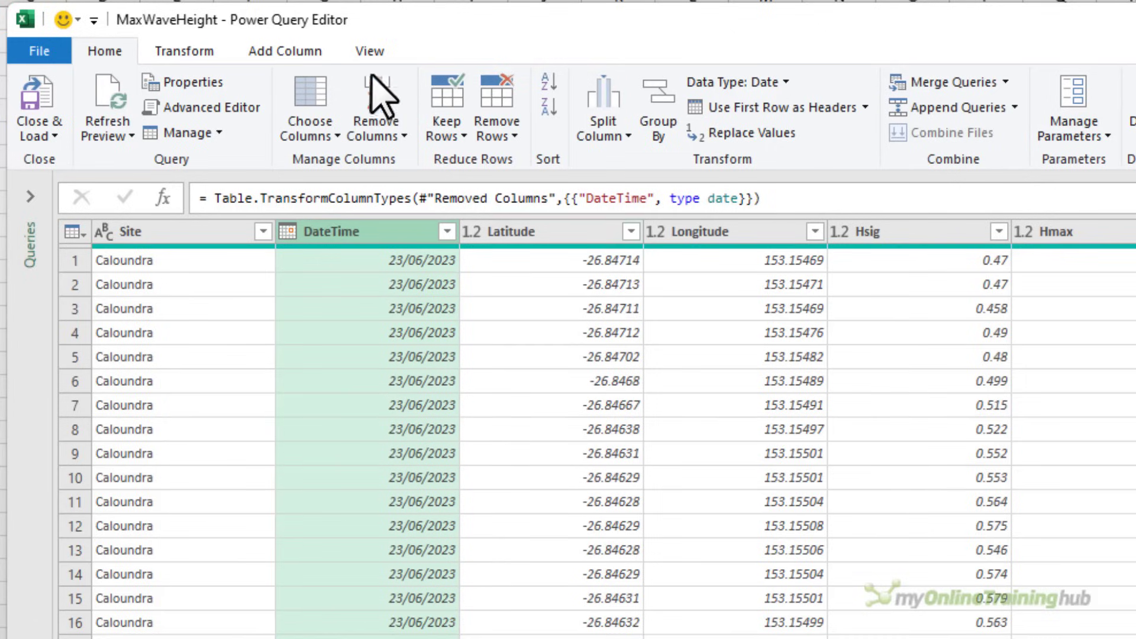
Turn on column value distribution to spot single-value columns like Current Speed and Current Direction
left_click(369, 51)
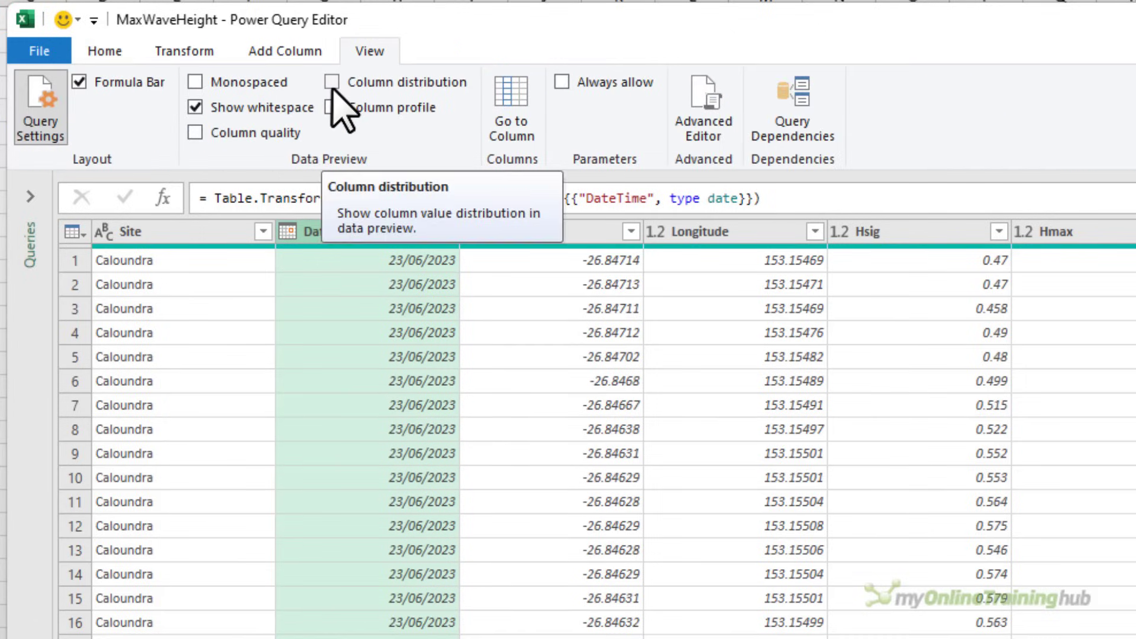
left_click(332, 82)
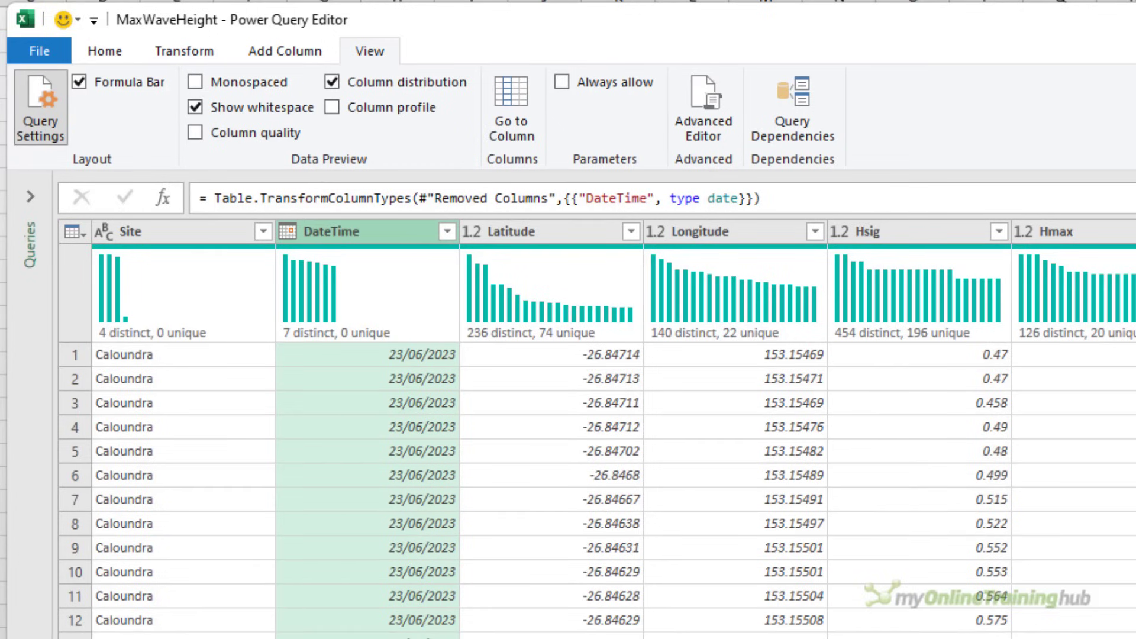
scroll("right", 3)
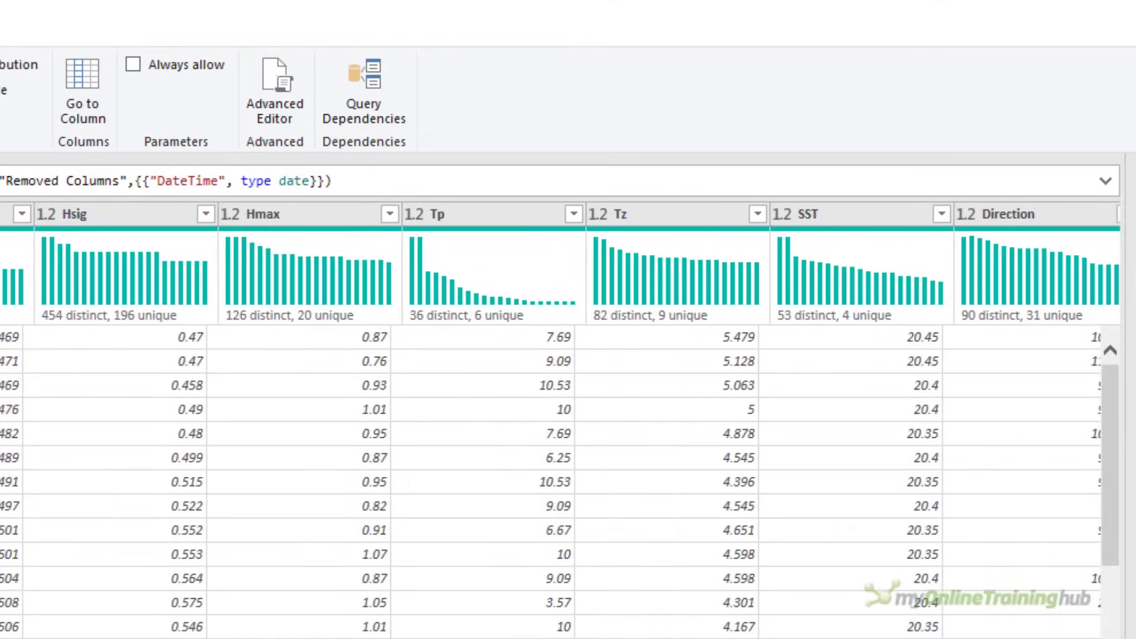
scroll("right", 3)
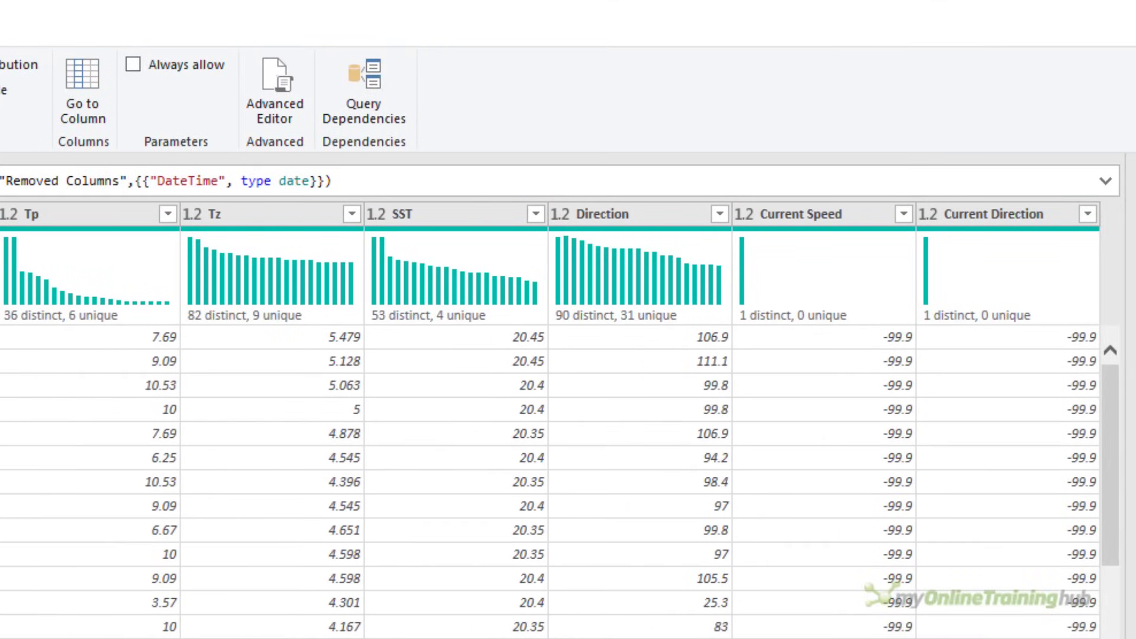
mouse_move(969, 420)
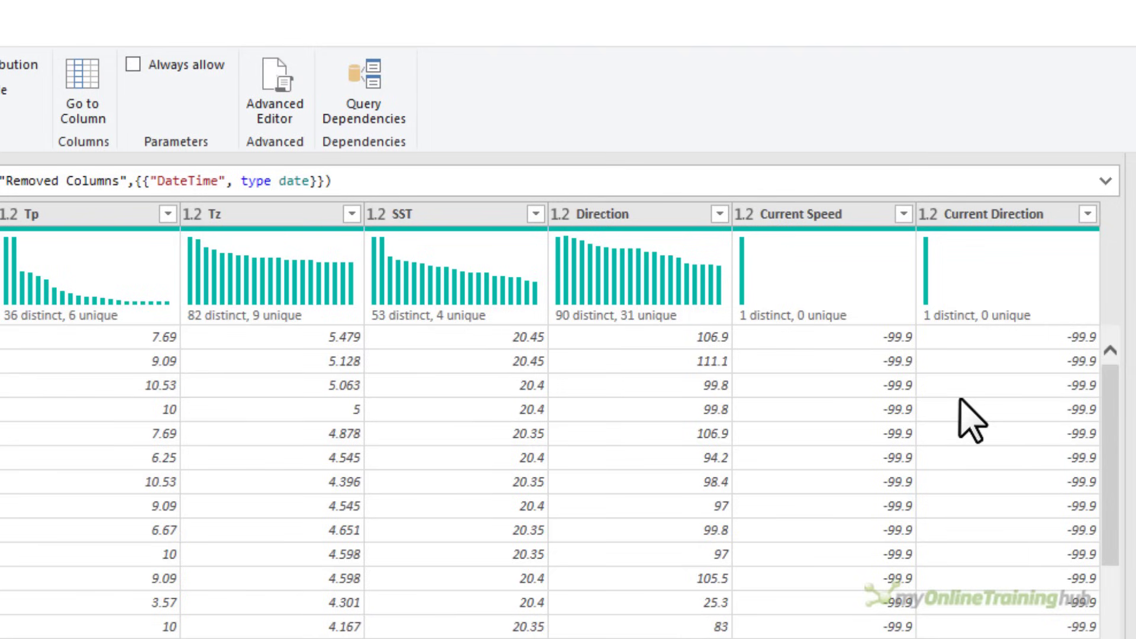
mouse_move(784, 315)
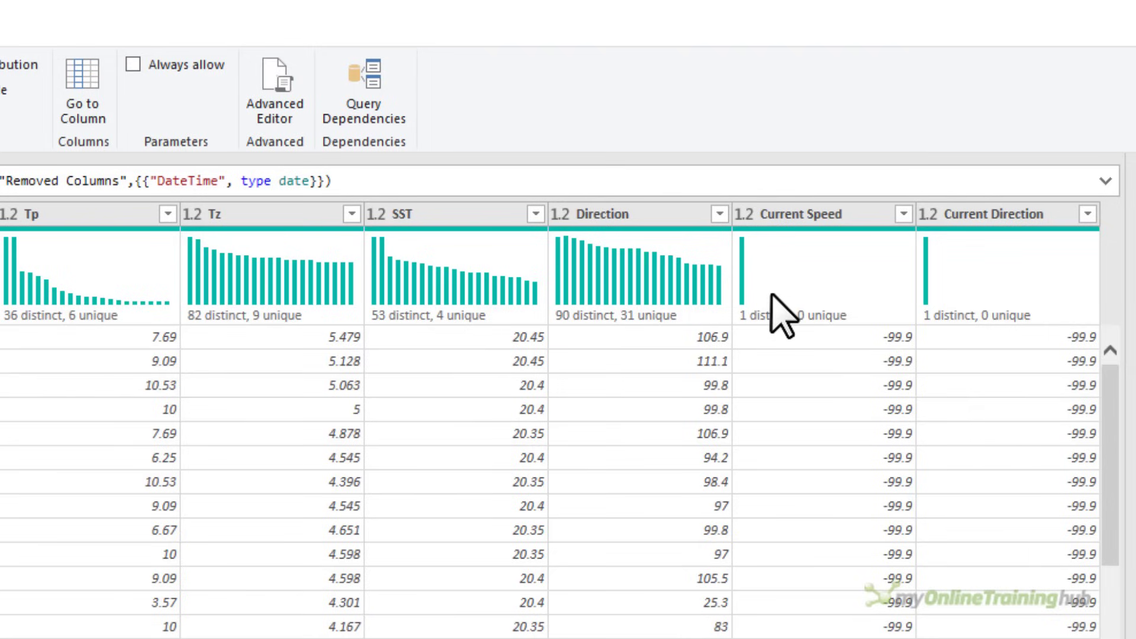
mouse_move(963, 322)
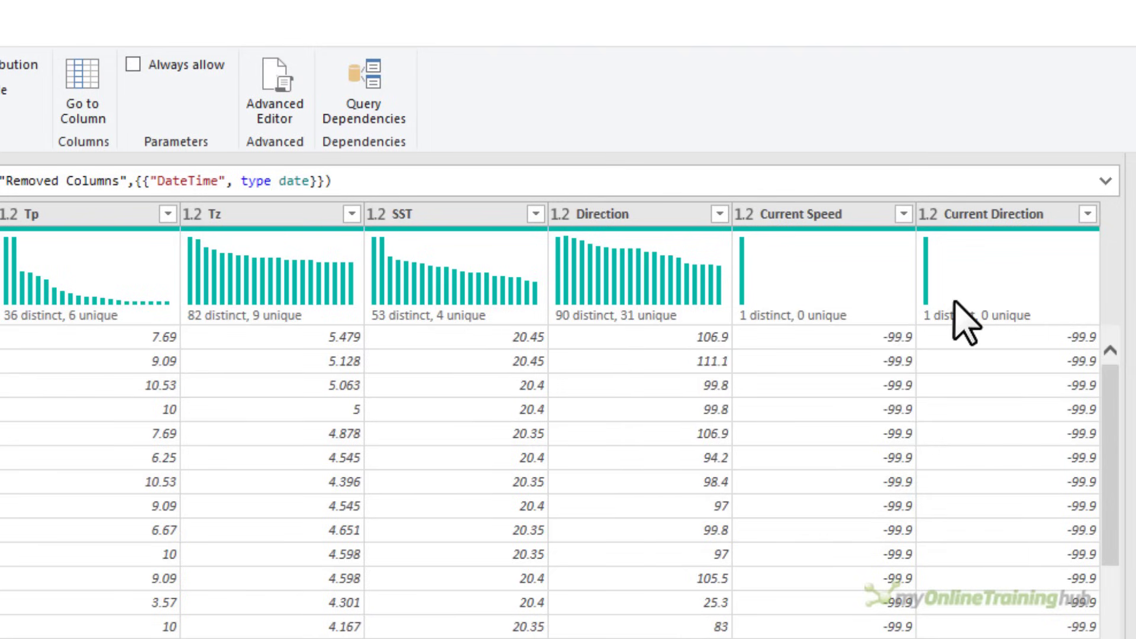
mouse_move(828, 383)
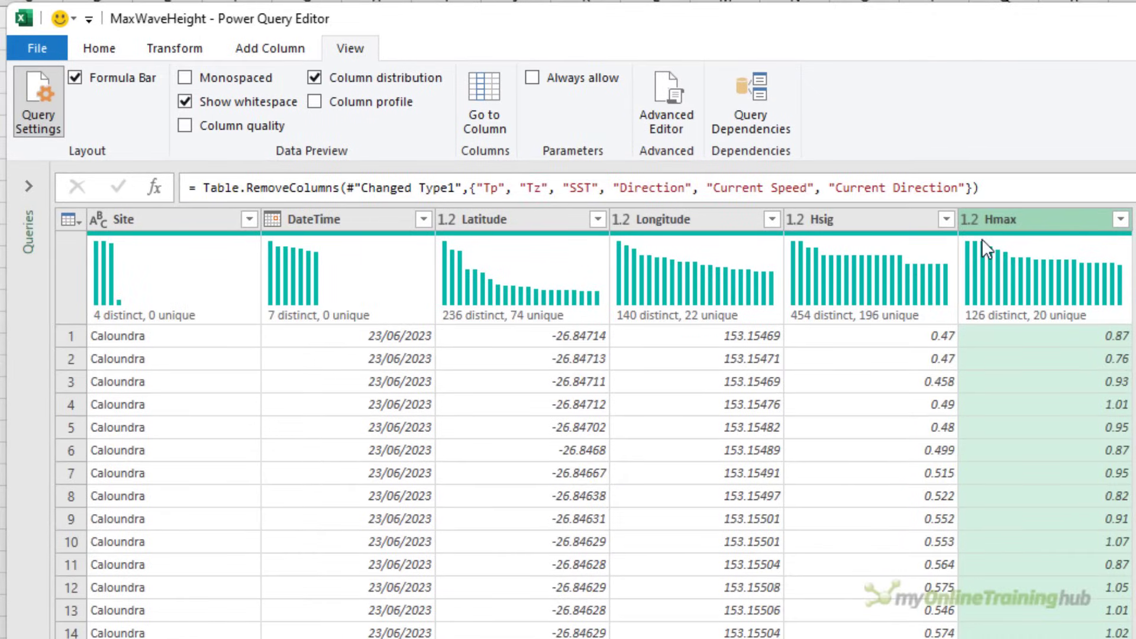
mouse_move(898, 237)
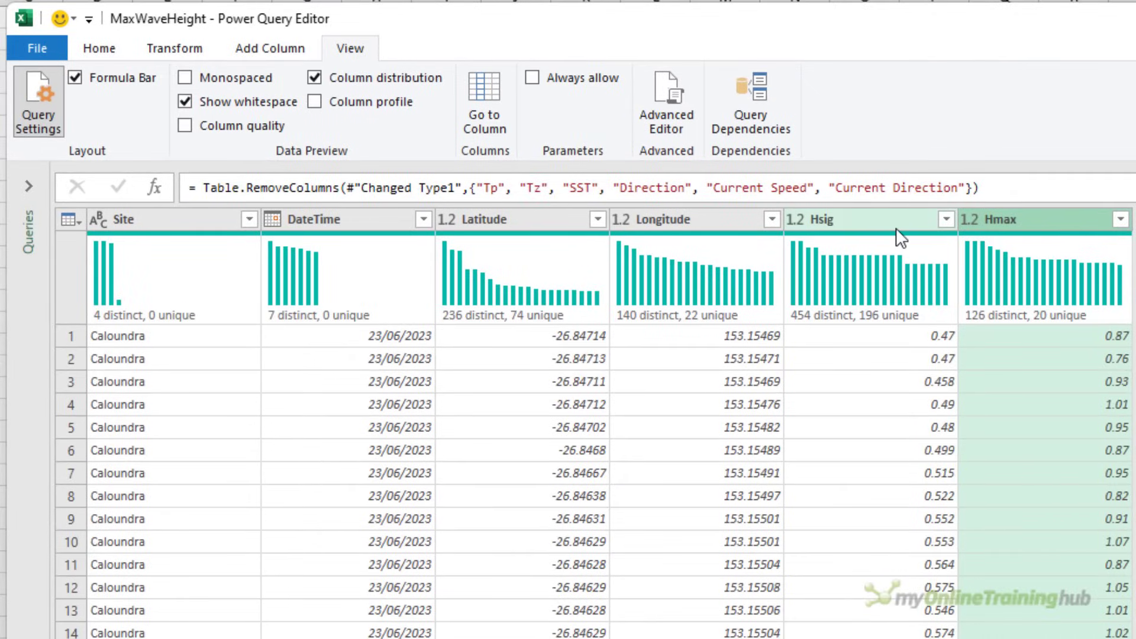
Remove Latitude and Longitude, leaving Site, DateTime, Hsig and Hmax
left_click(655, 219)
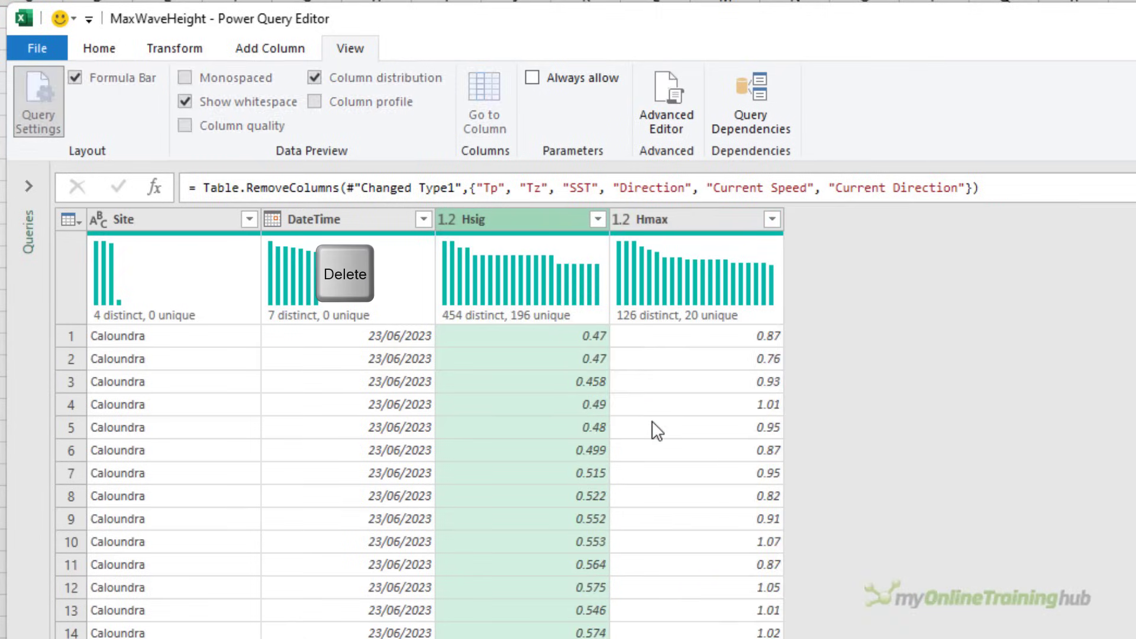
left_click(345, 274)
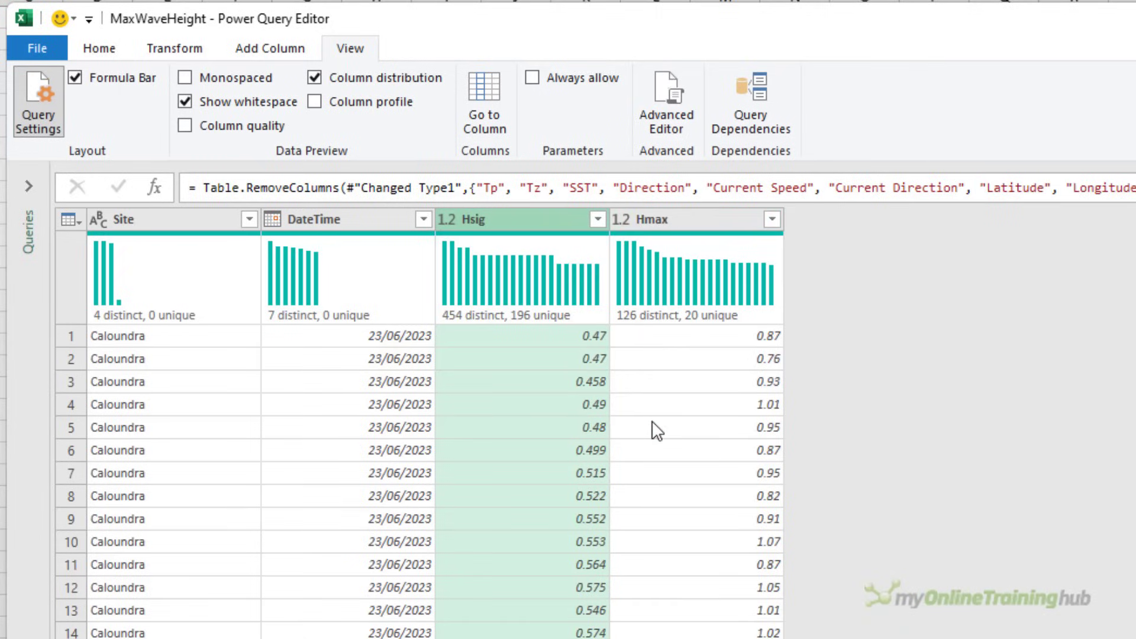
mouse_move(663, 468)
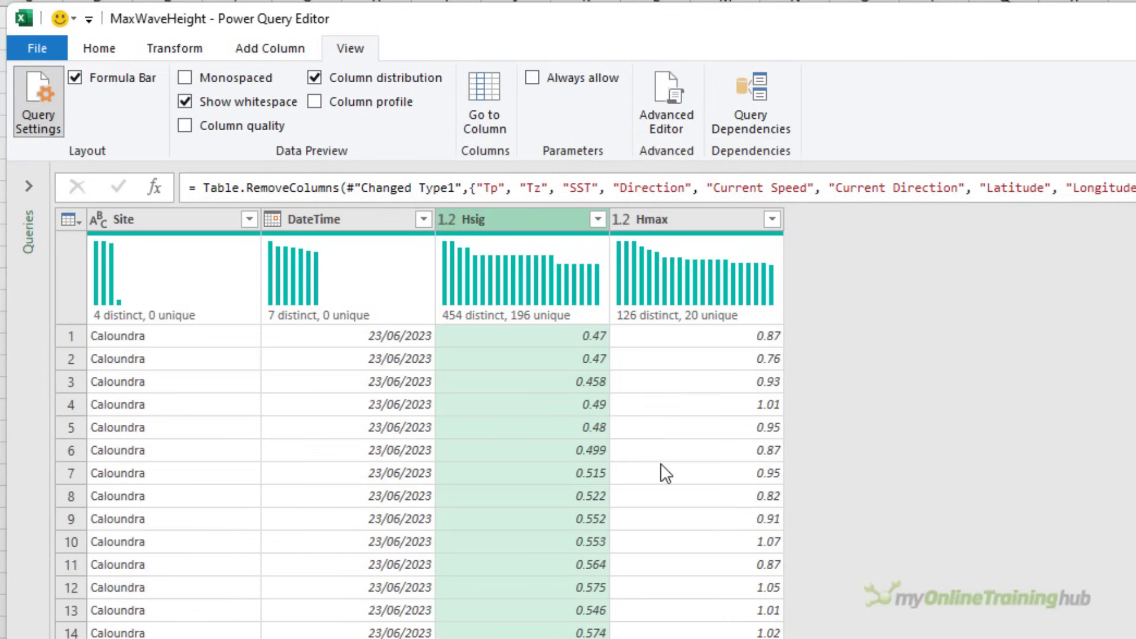
mouse_move(597, 219)
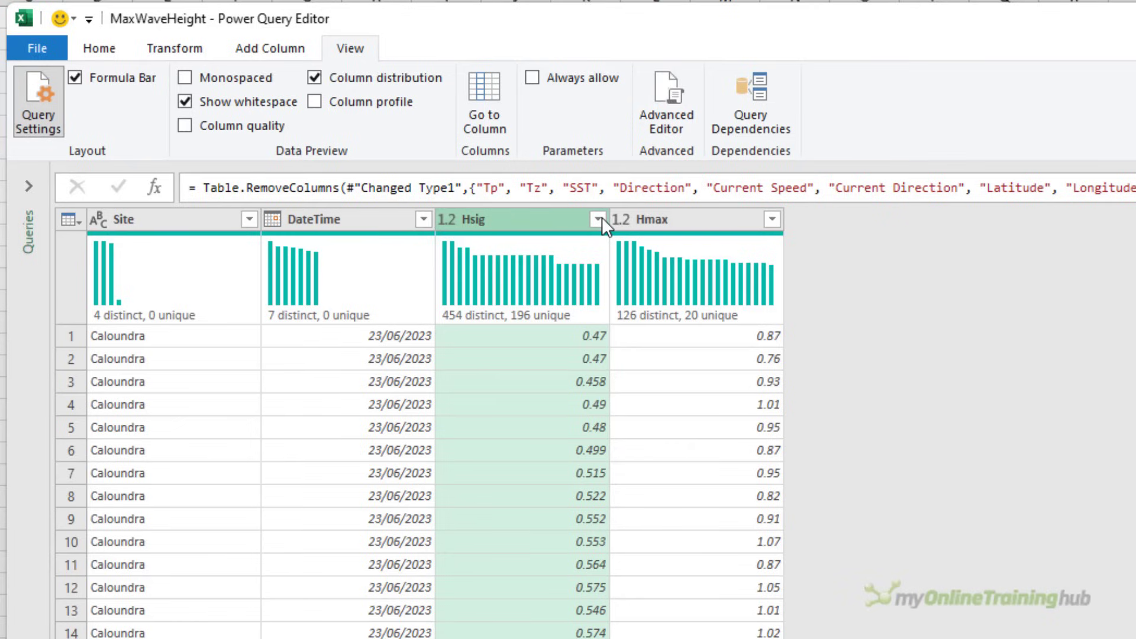
mouse_move(677, 239)
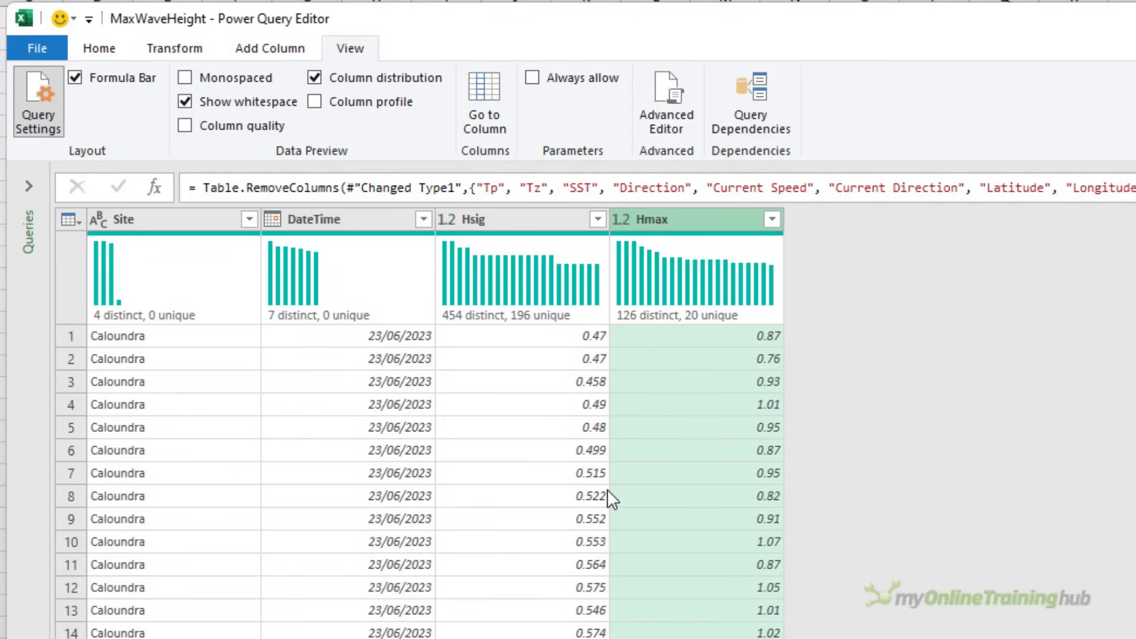
mouse_move(601, 499)
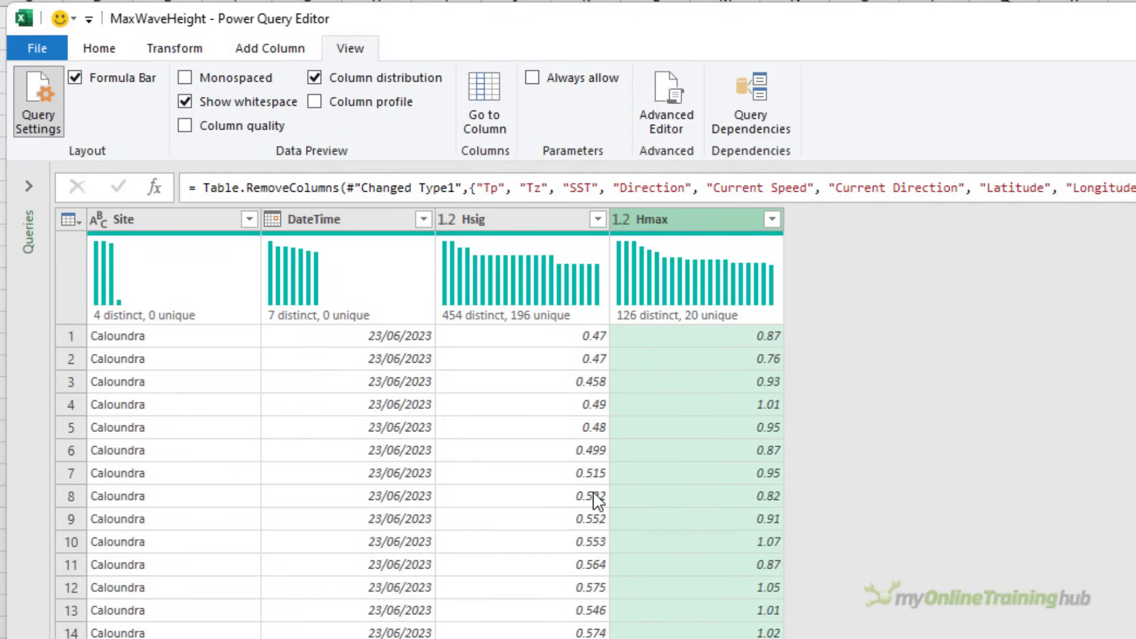
mouse_move(556, 499)
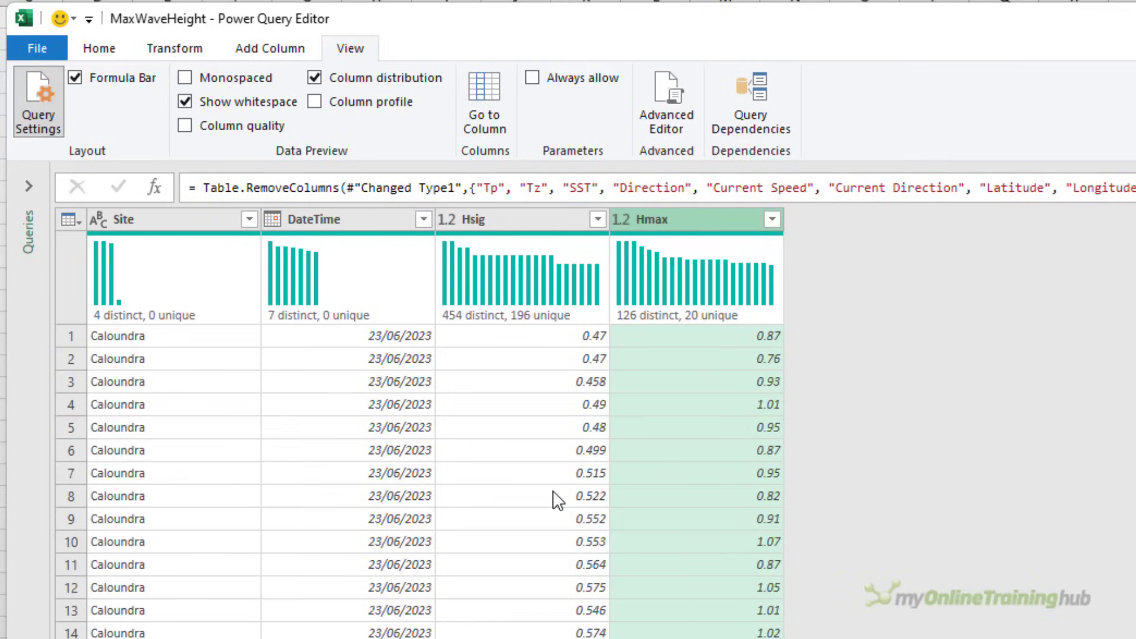
mouse_move(357, 360)
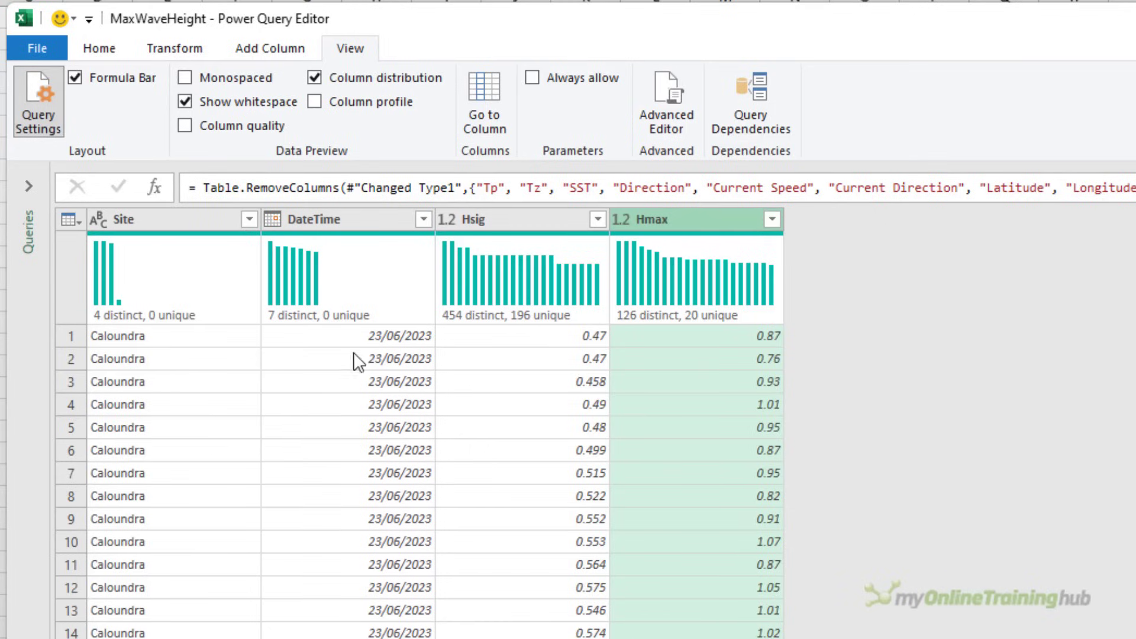
Begin an advanced Group By on Site with DateTime as a second grouping level
left_click(175, 48)
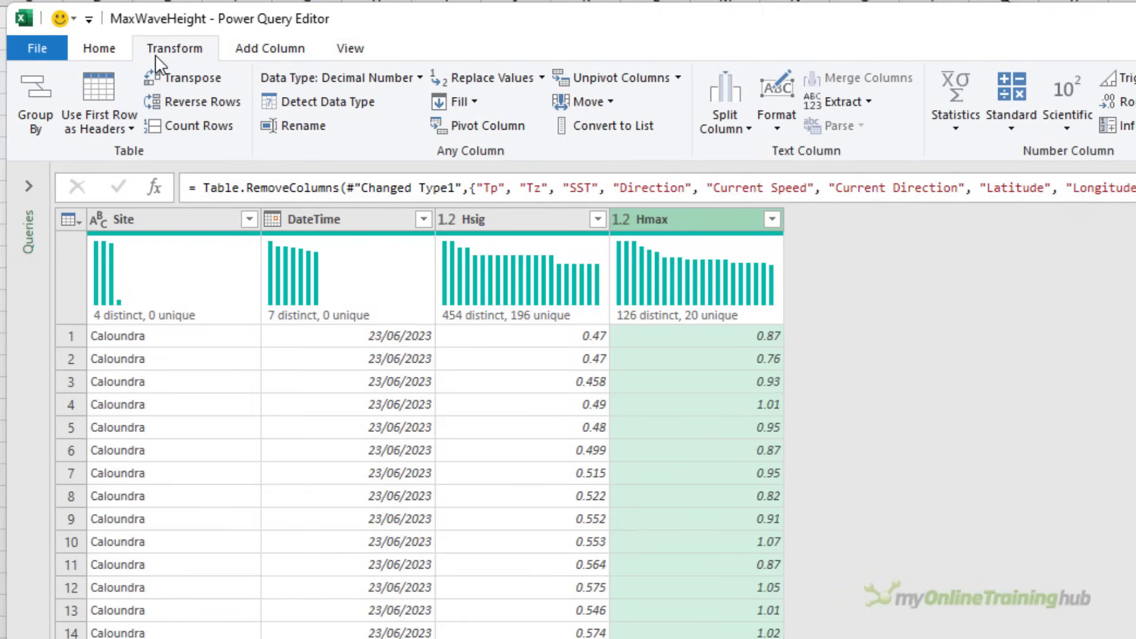
mouse_move(34, 98)
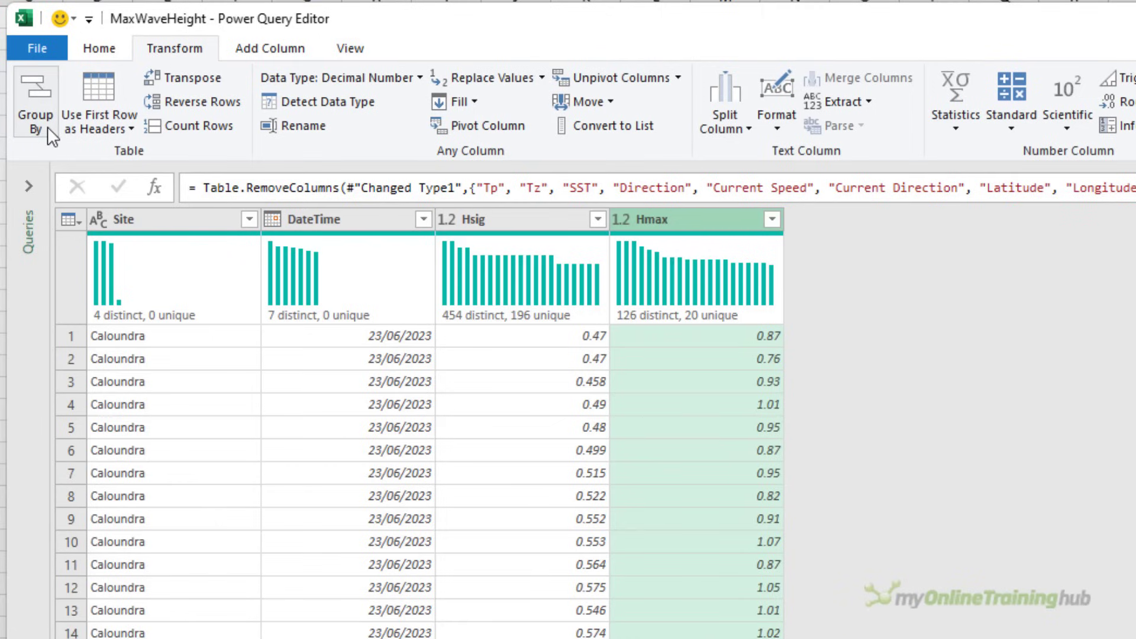
left_click(32, 101)
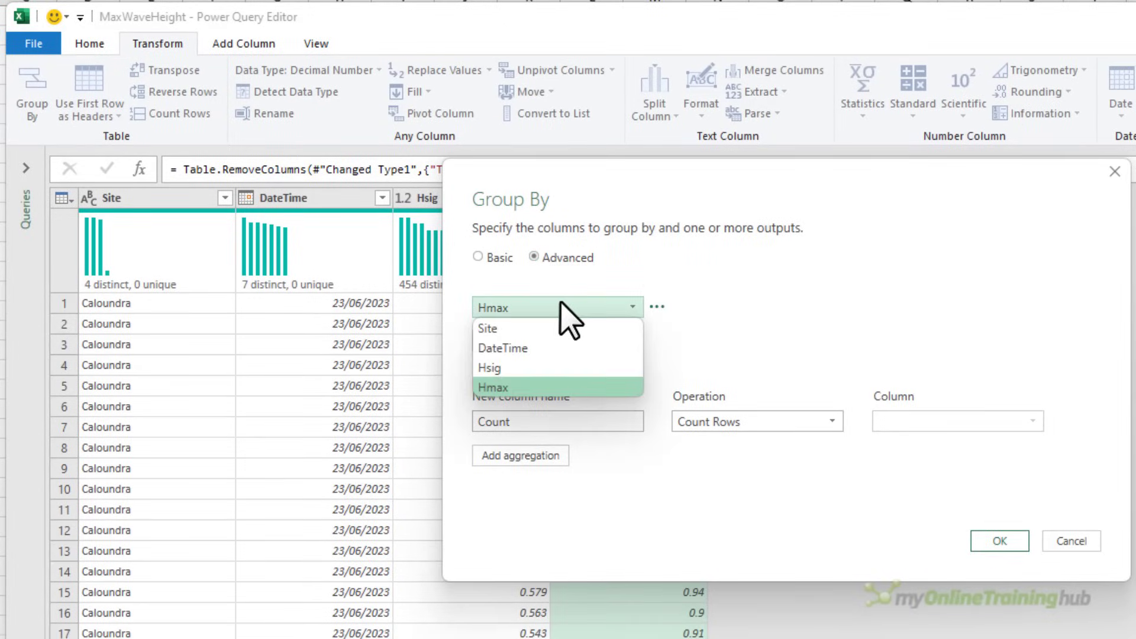
left_click(486, 328)
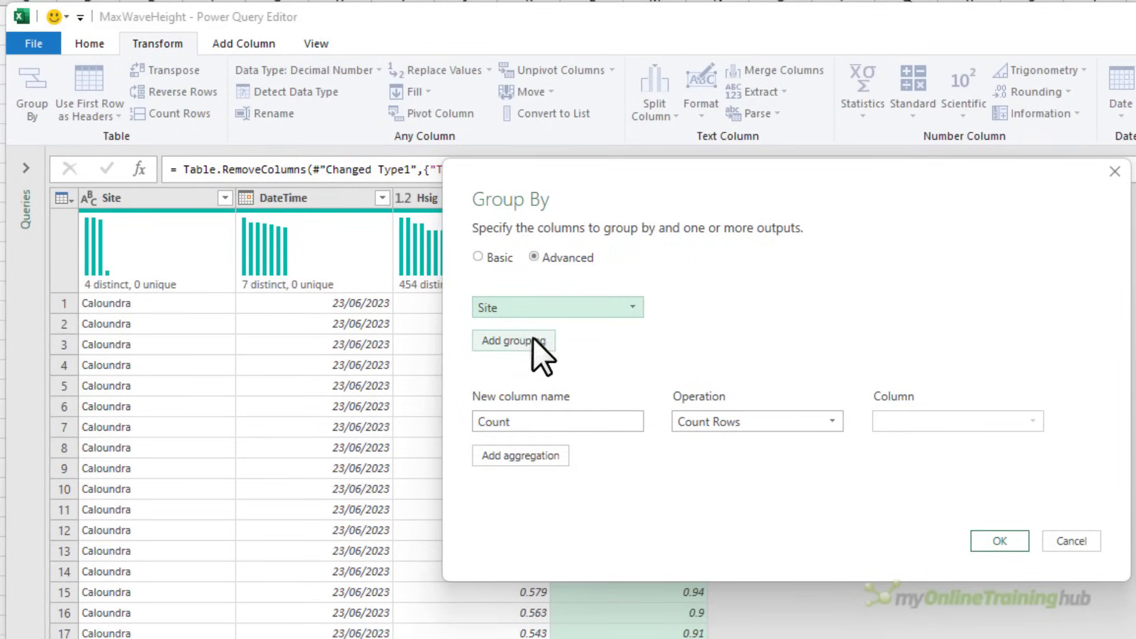
left_click(512, 341)
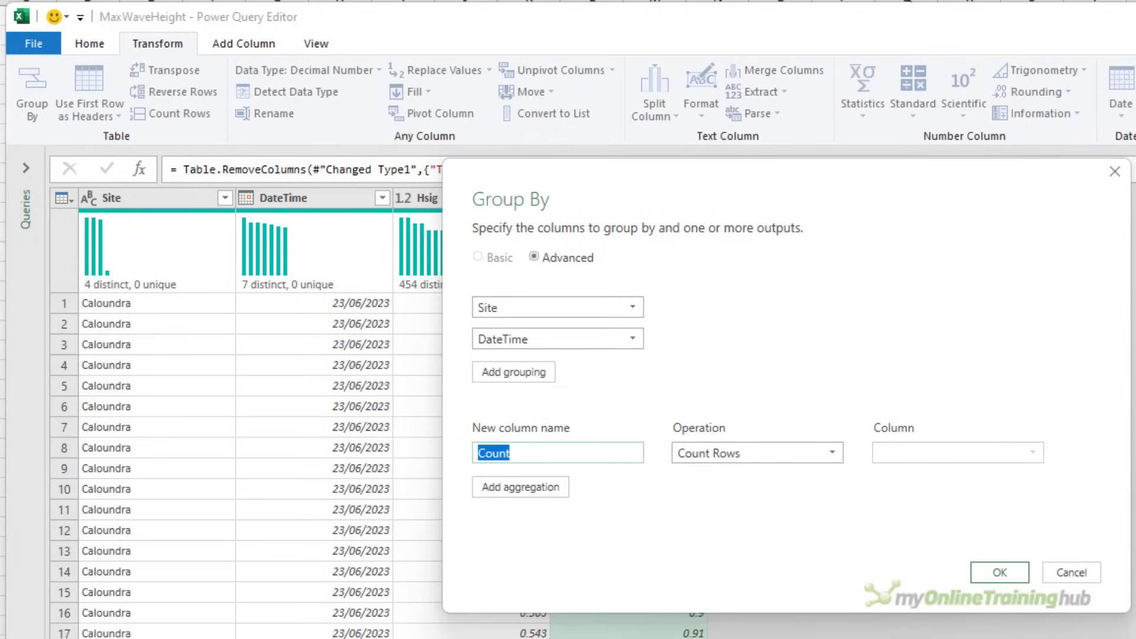
Add Max Height Sig. as maximum of Hsig and Max Height as maximum of Hmax, then apply
type("Max Height Sig.")
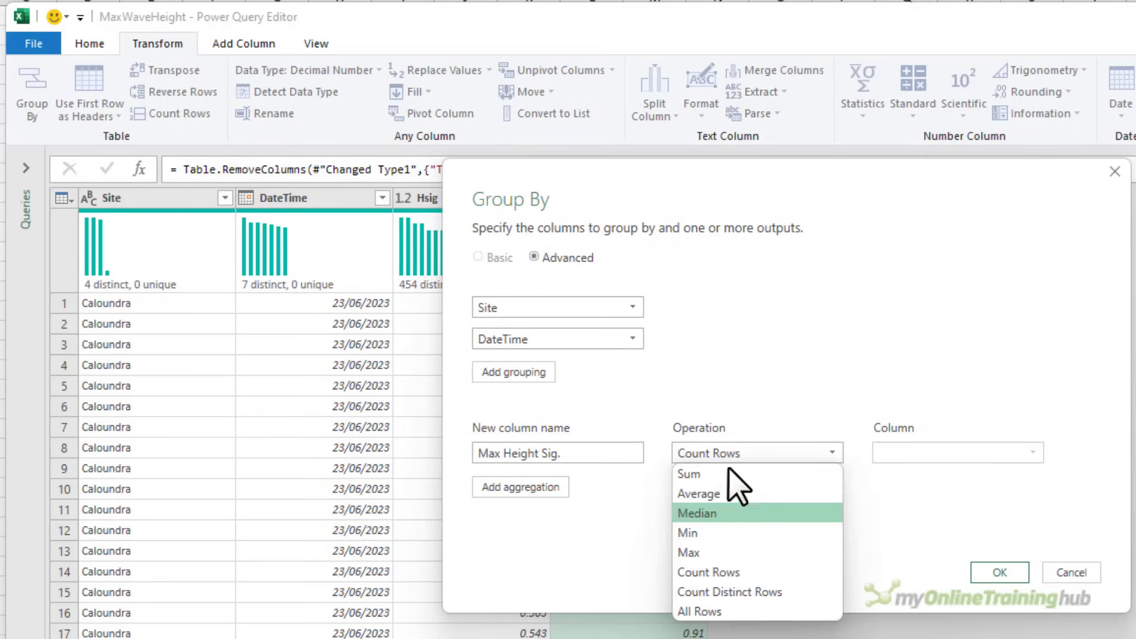
mouse_move(724, 553)
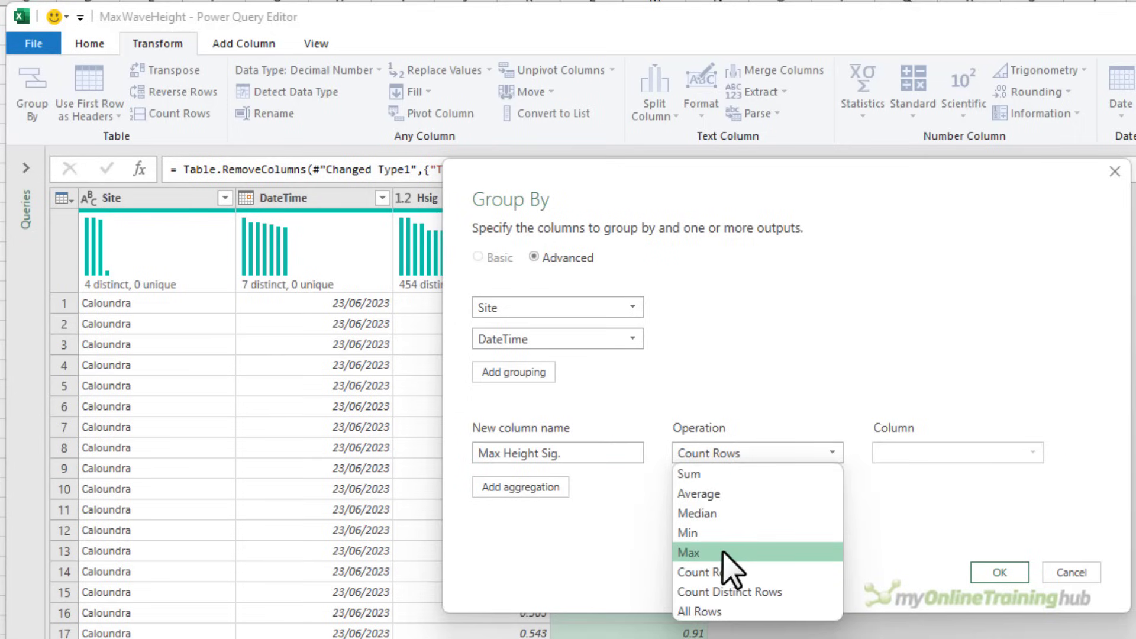
left_click(686, 552)
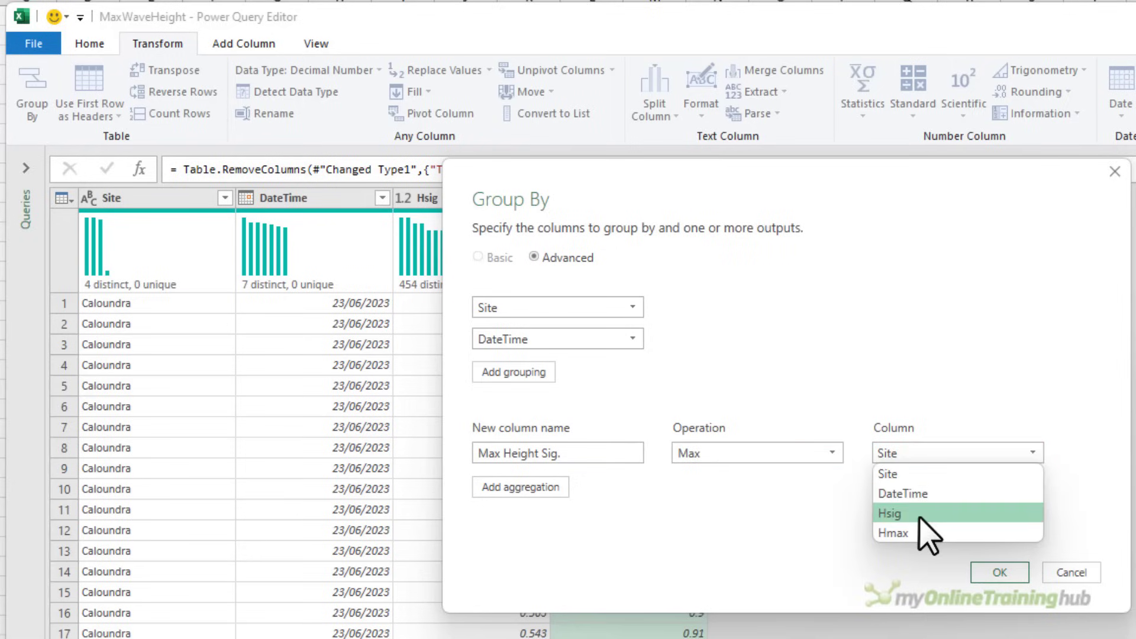
left_click(890, 513)
type("Max H")
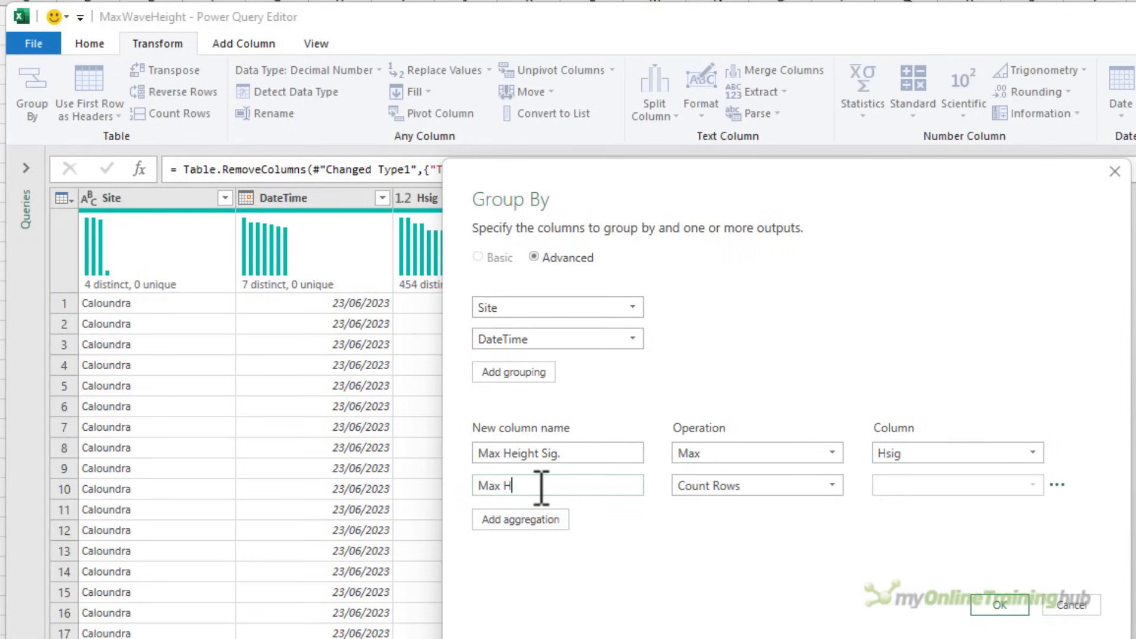
type("eight")
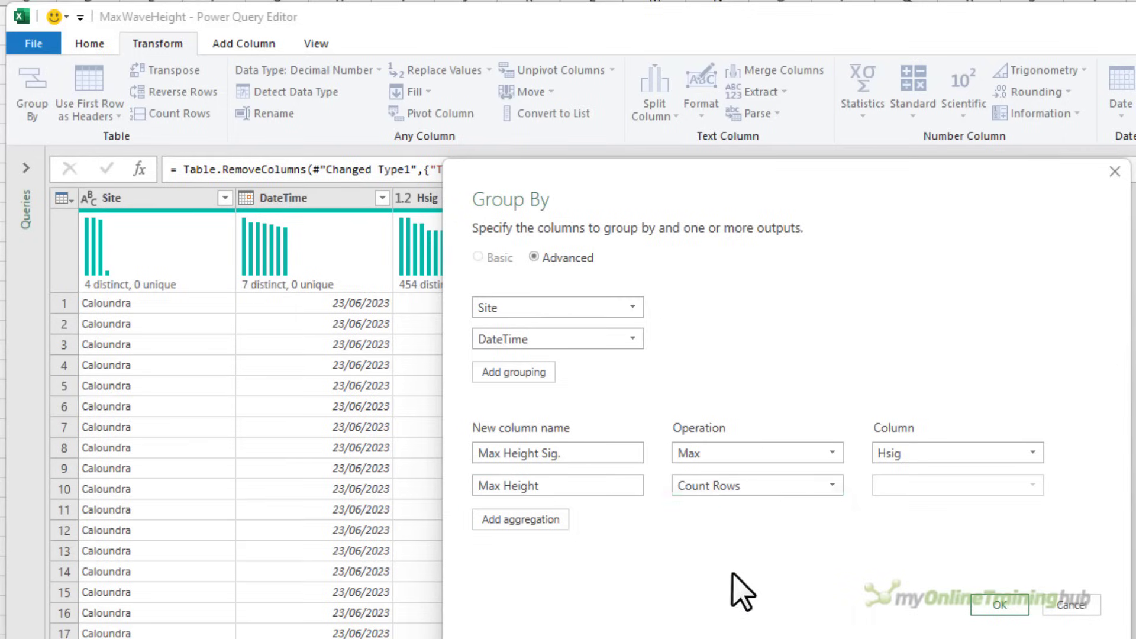
left_click(756, 485)
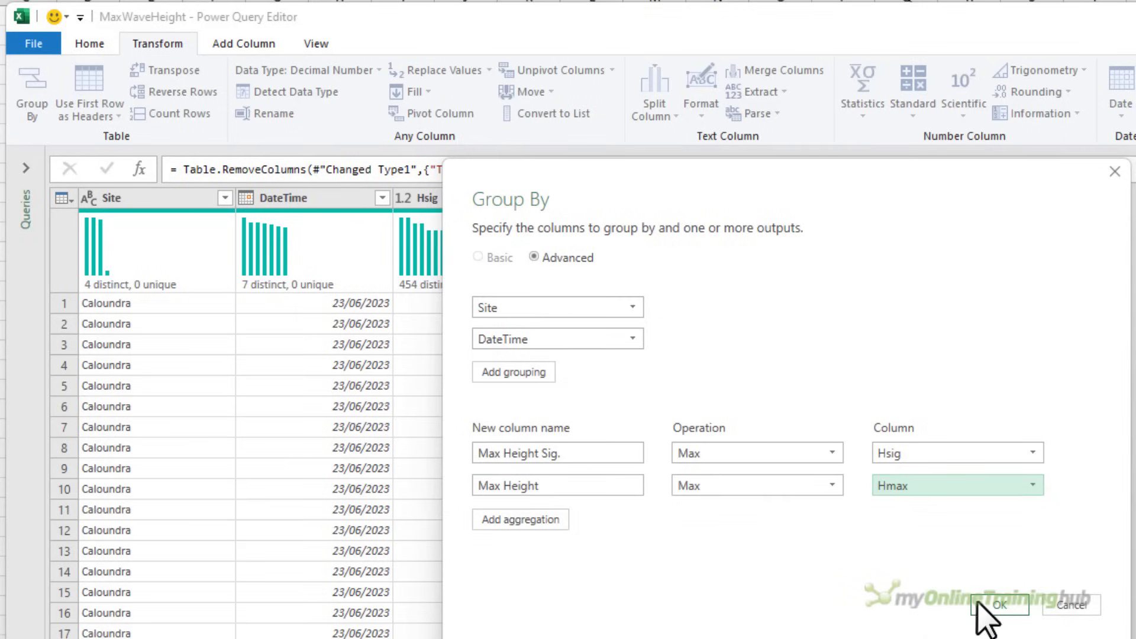
left_click(1000, 605)
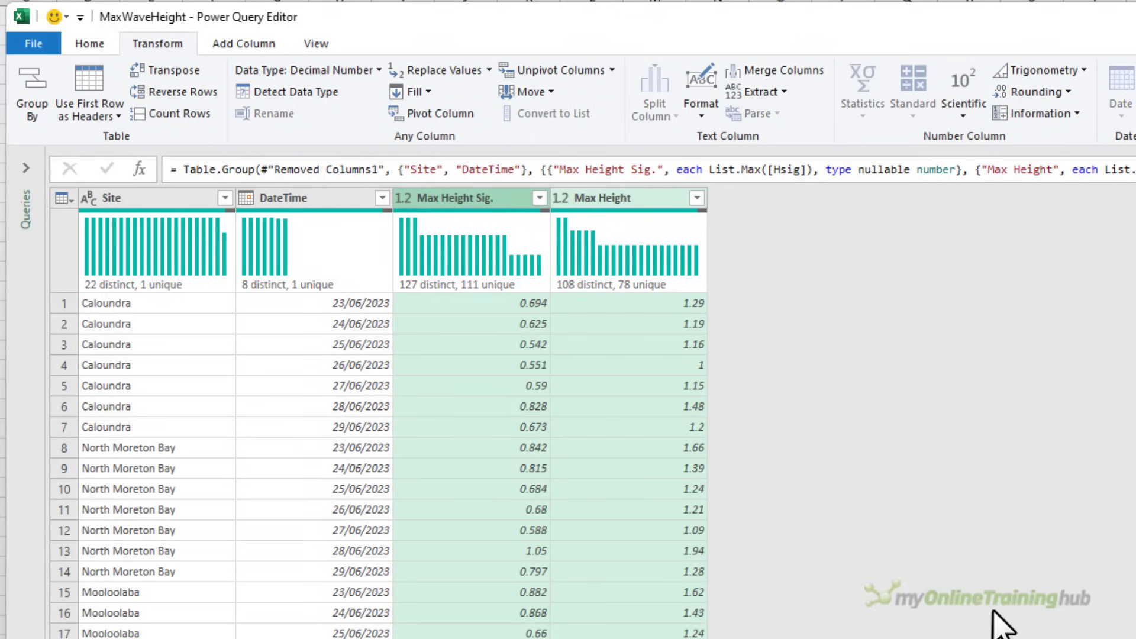
mouse_move(289, 324)
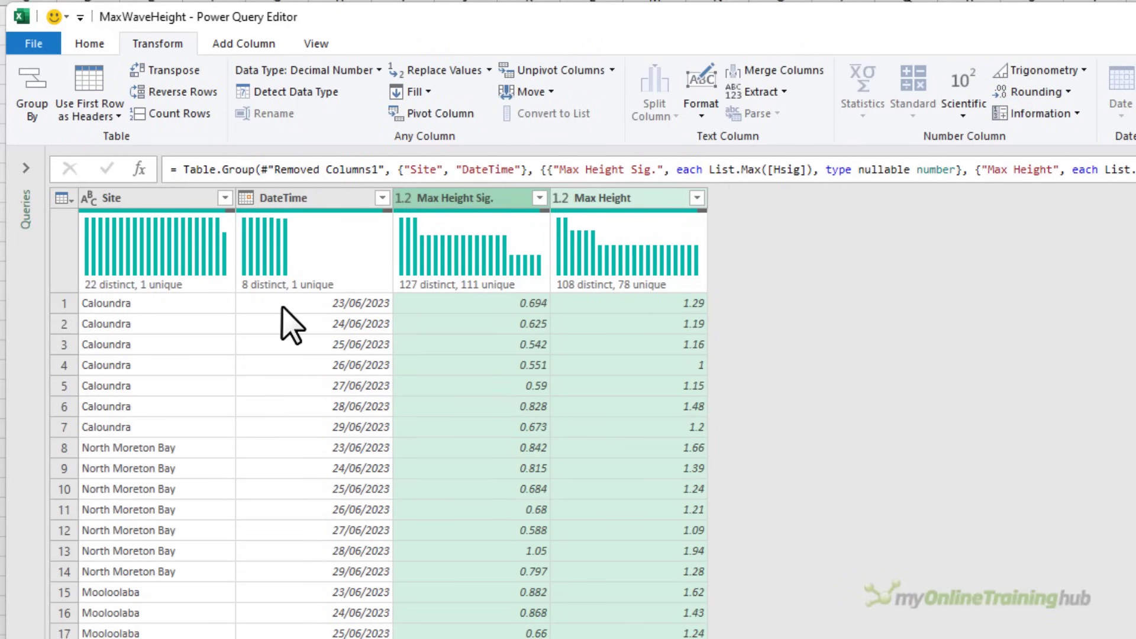
mouse_move(283, 565)
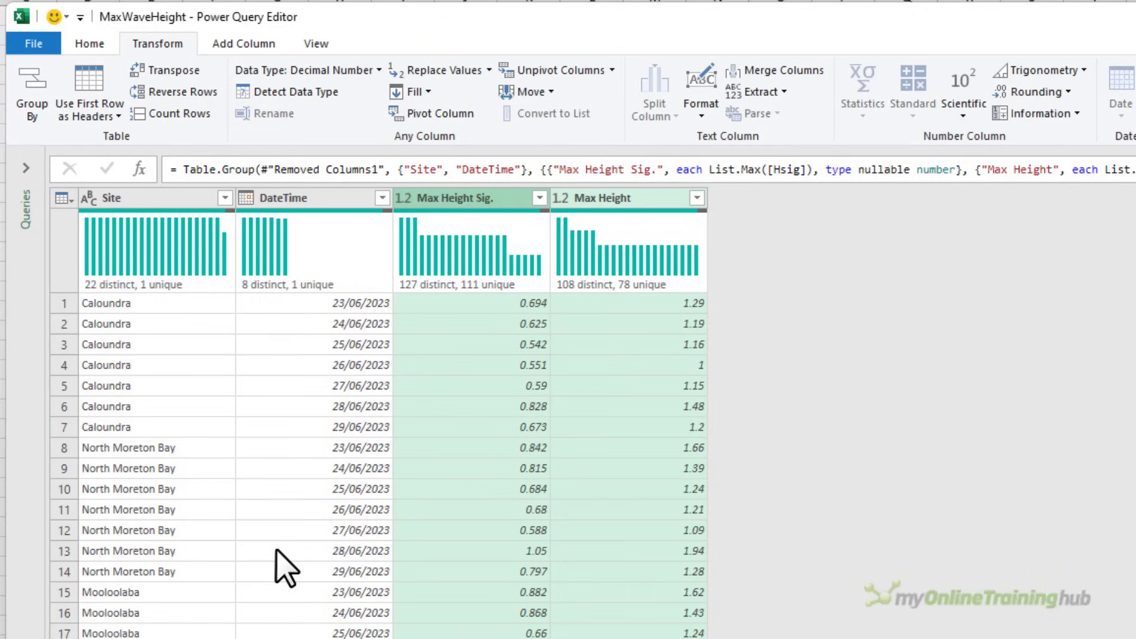
Filter the Site column to Caloundra and Mooloolaba only, leaving 14 daily rows
left_click(152, 198)
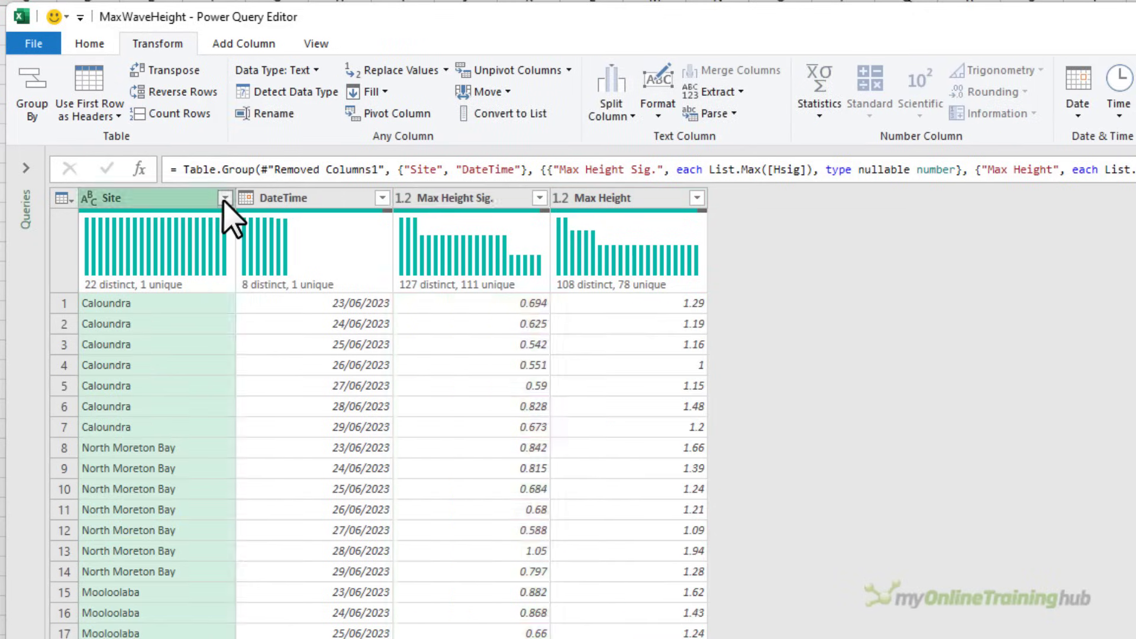
left_click(224, 198)
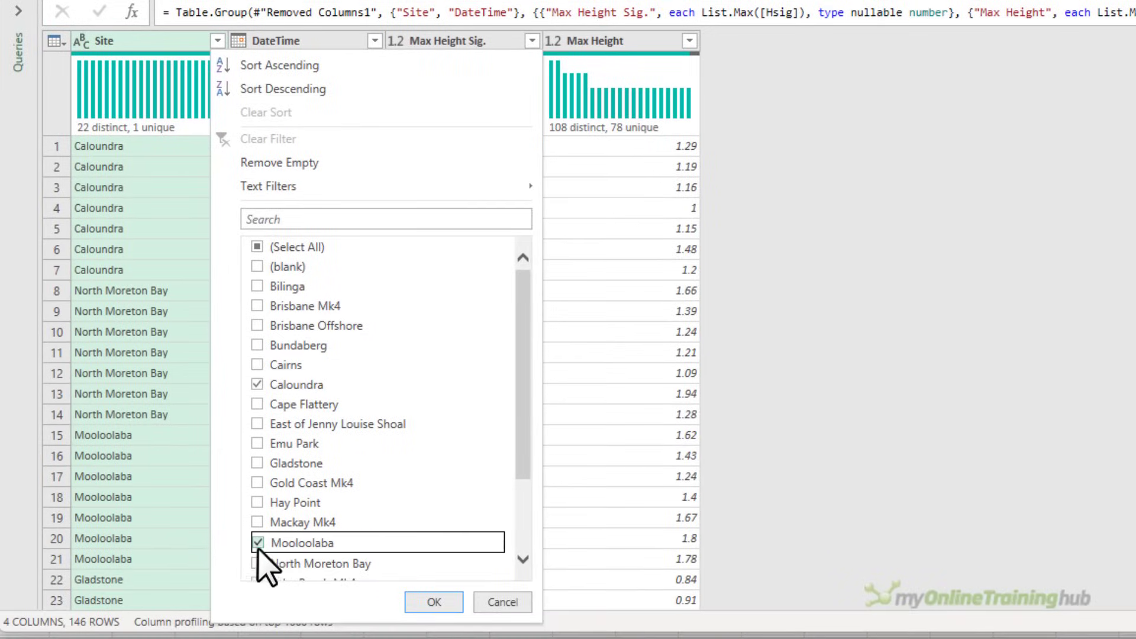
mouse_move(433, 603)
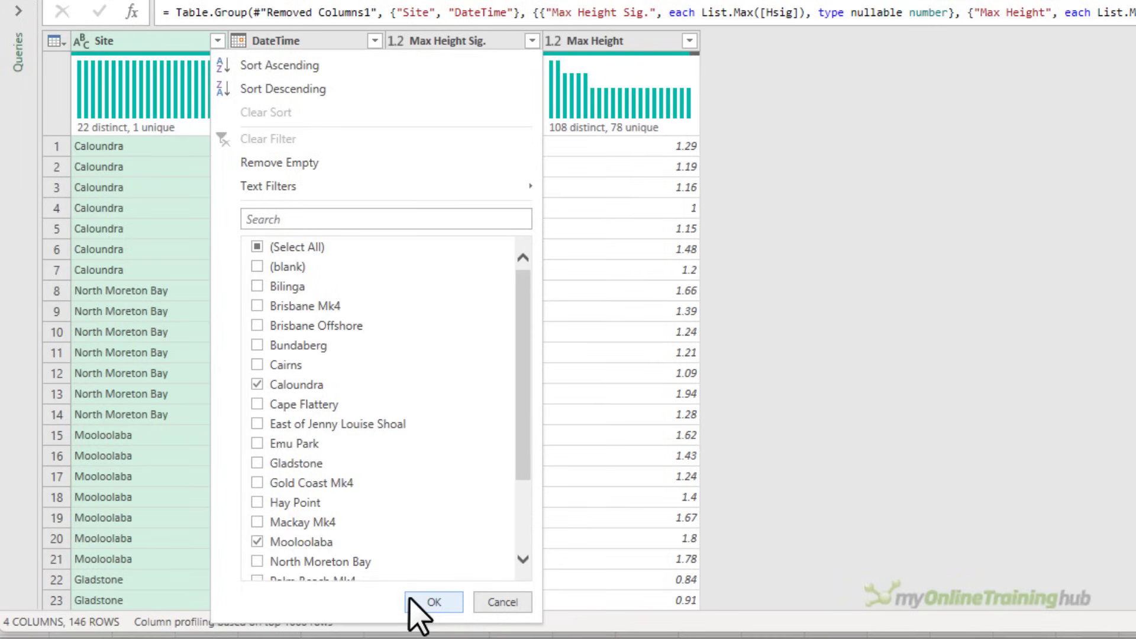
left_click(433, 601)
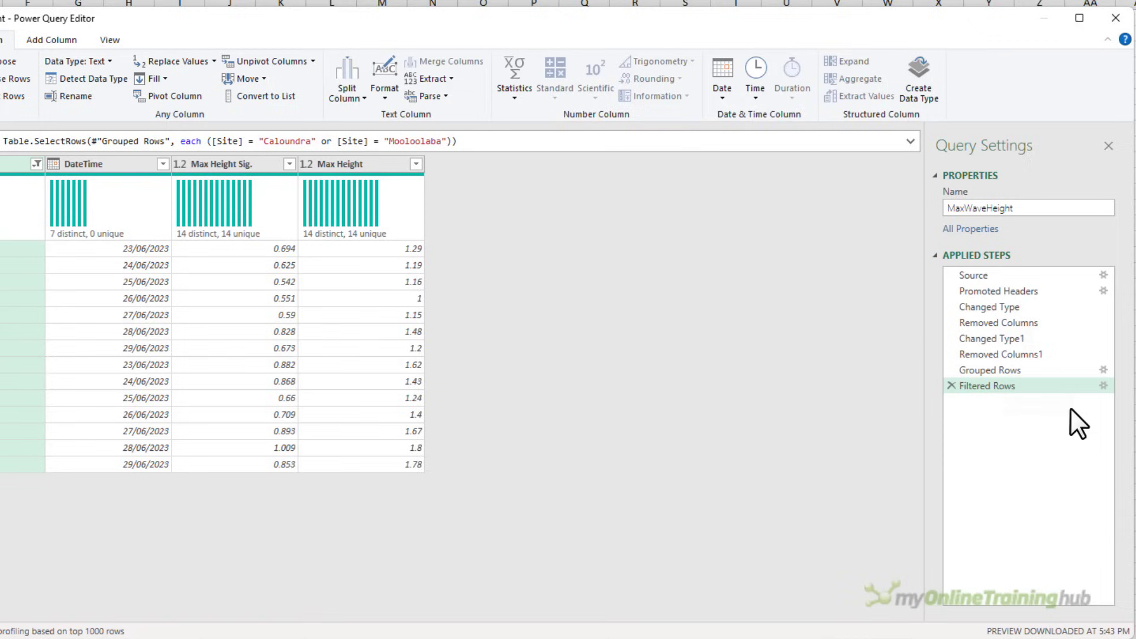
mouse_move(996, 369)
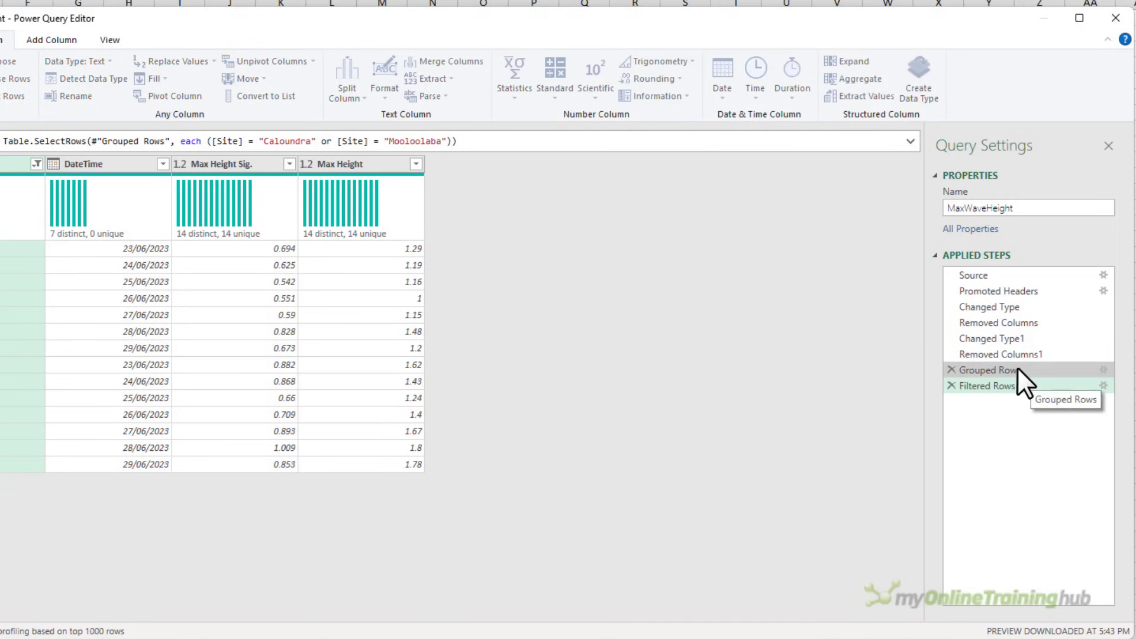
left_click(993, 339)
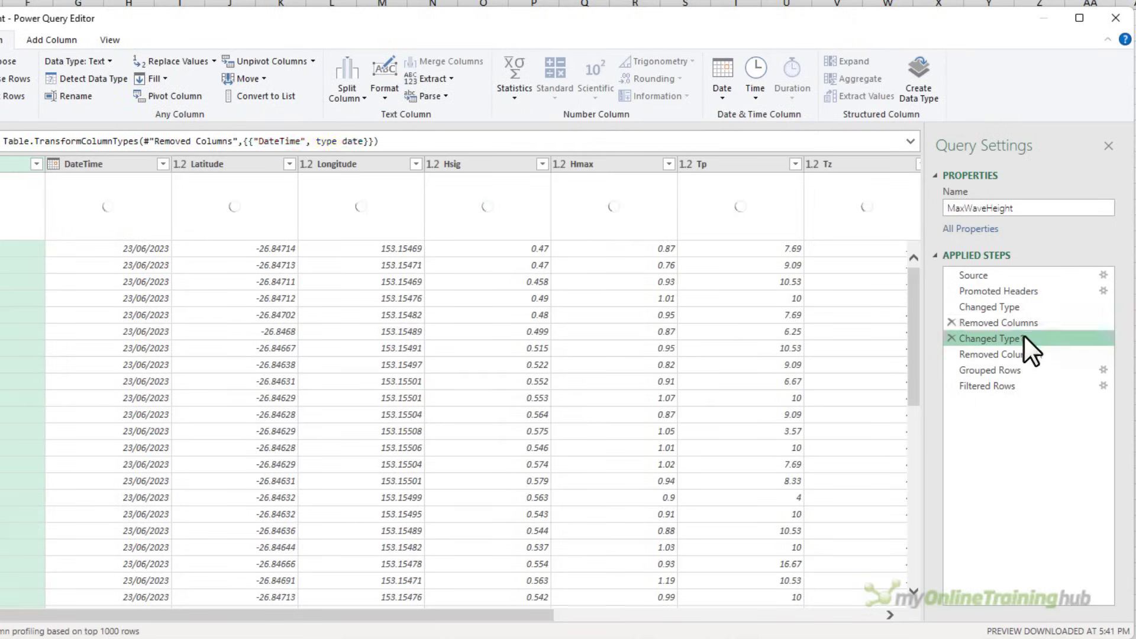
left_click(985, 386)
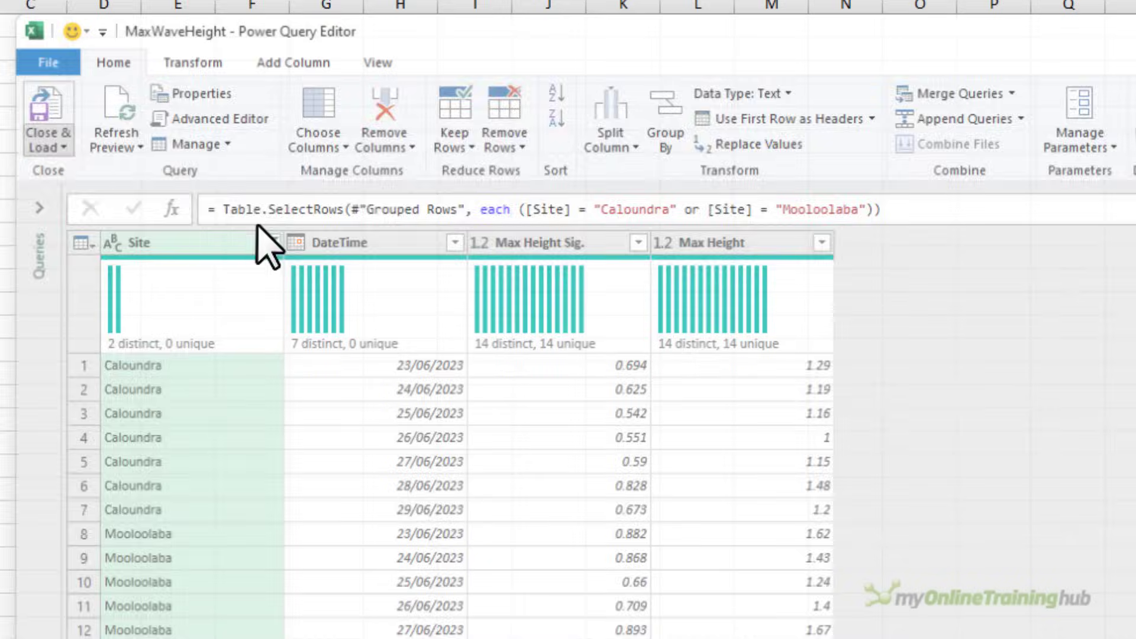
Close & Load To a PivotTable Report placed on the existing worksheet at A1
left_click(47, 133)
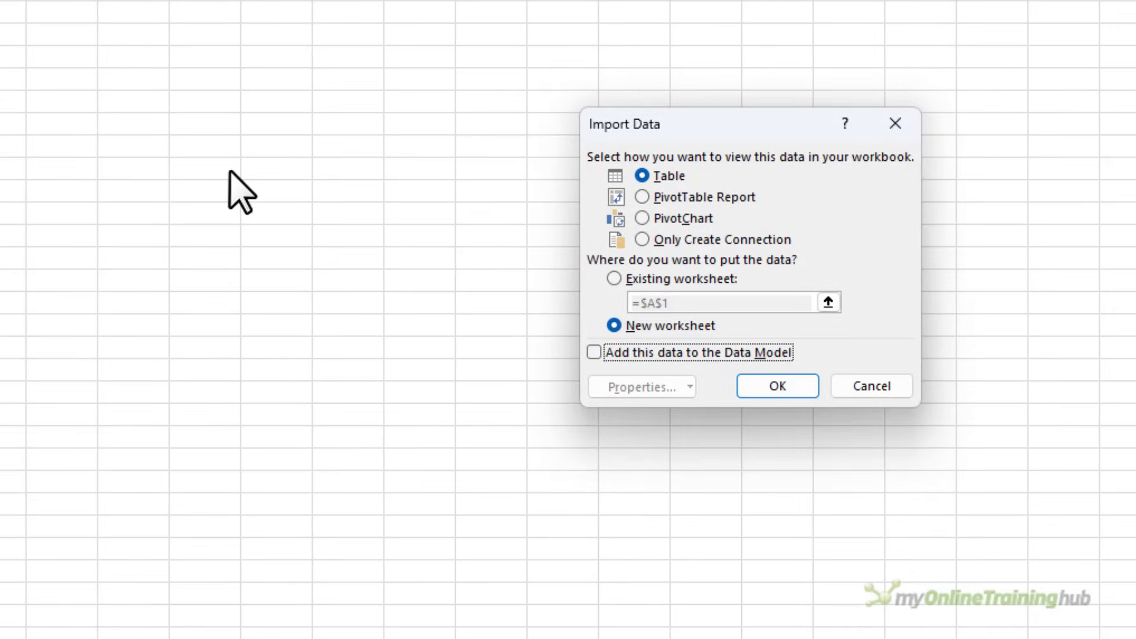
left_click(640, 196)
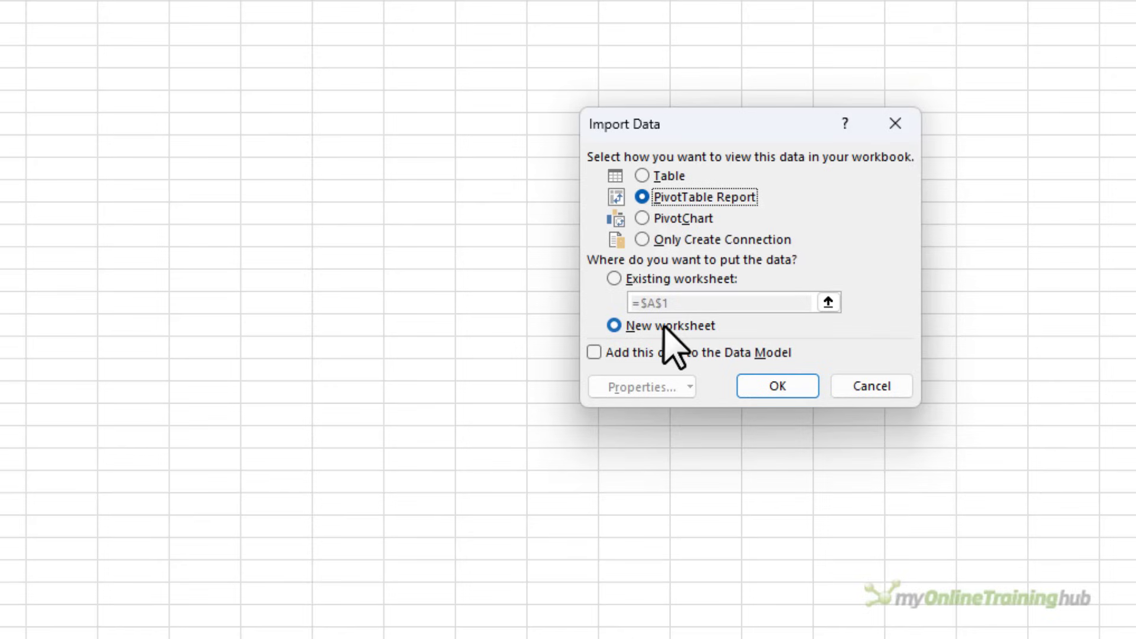
left_click(614, 278)
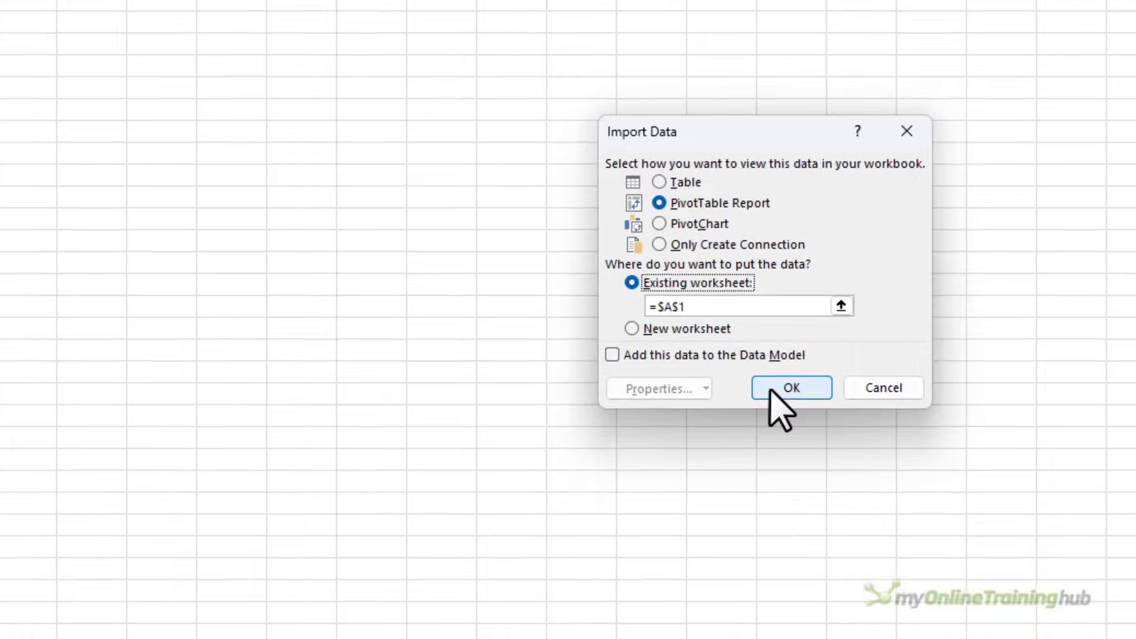
left_click(791, 389)
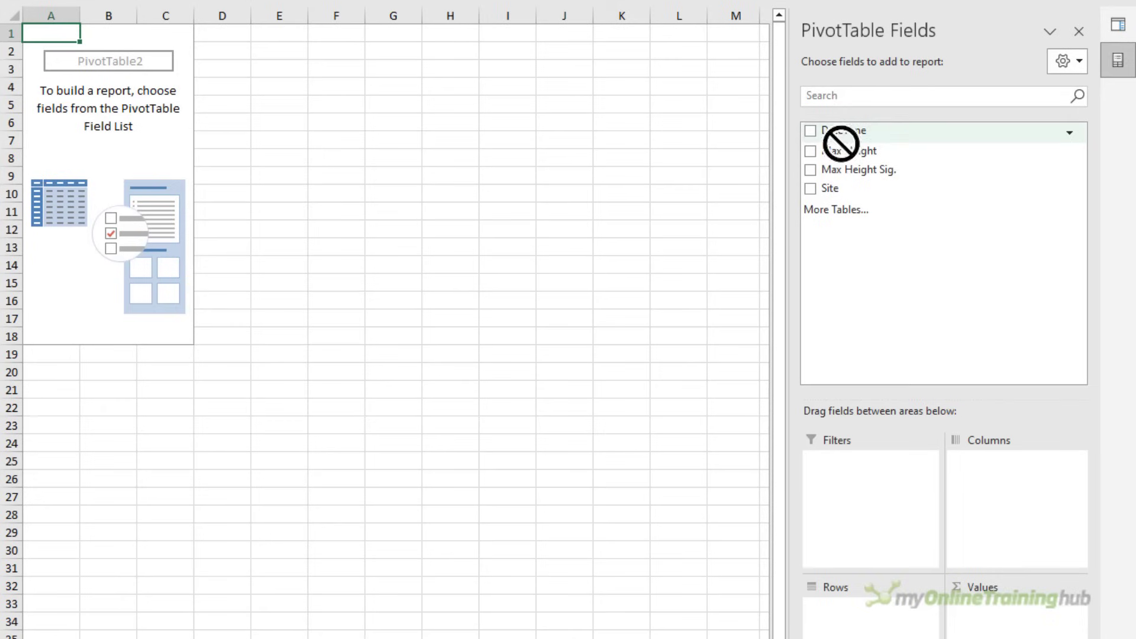
Add DateTime rows and Max Height values to the PivotTable, with a Site slicer
left_click(809, 130)
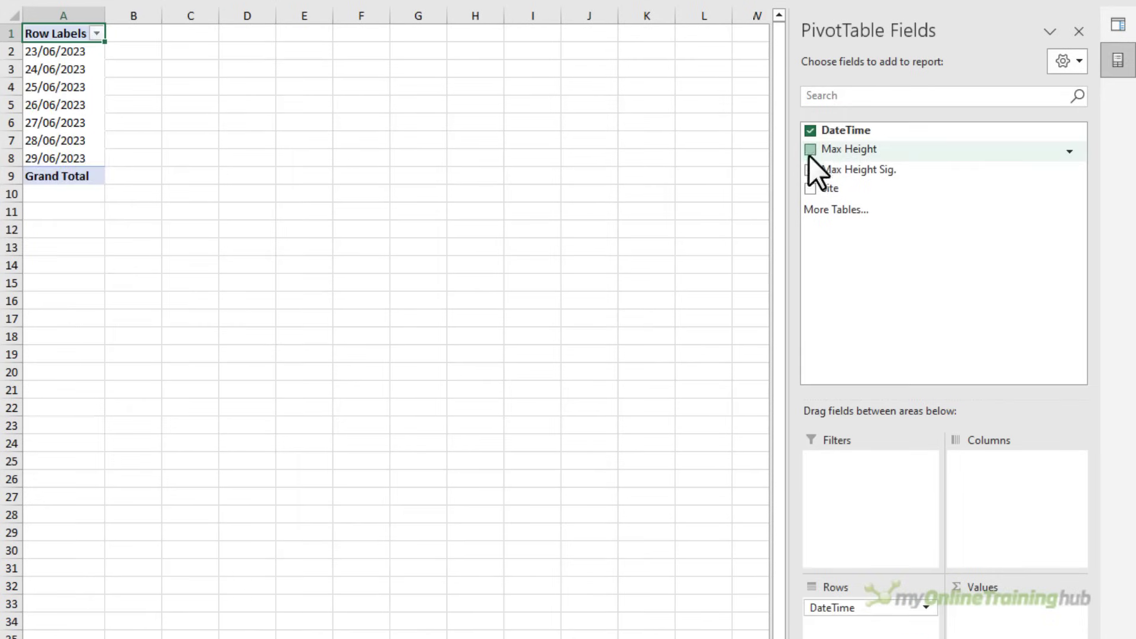
left_click(809, 169)
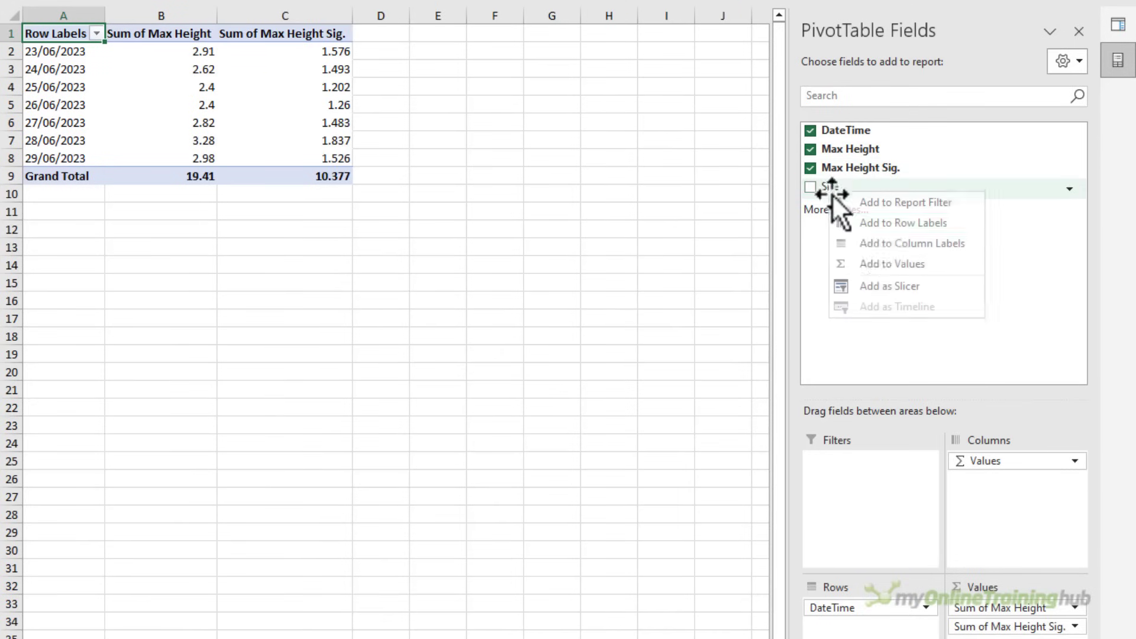
left_click(888, 285)
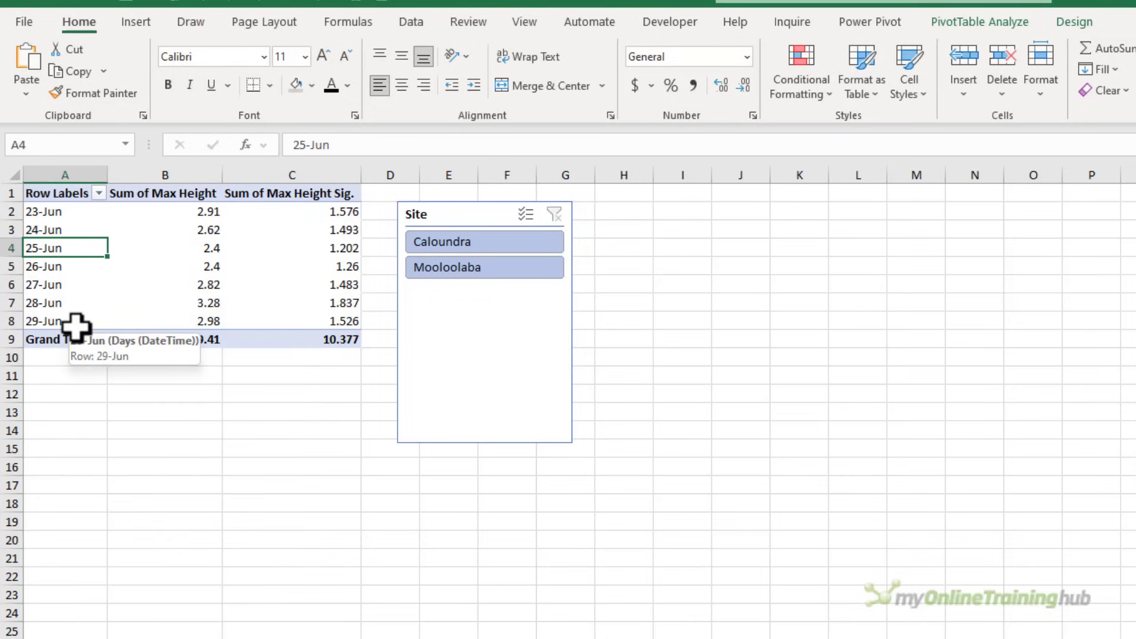
mouse_move(138, 22)
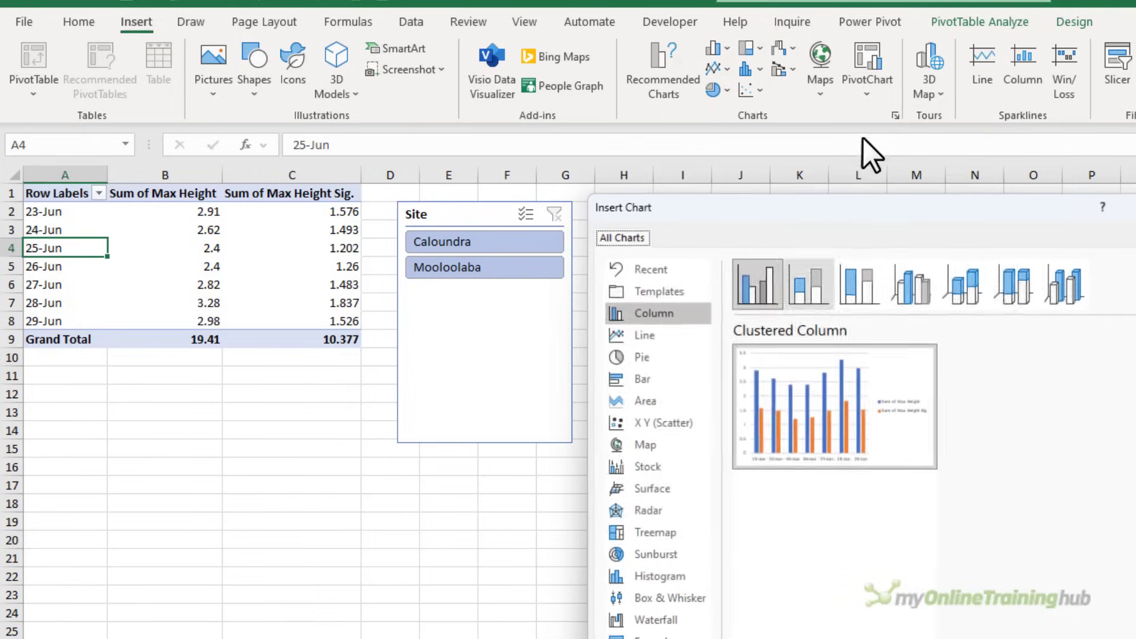
Insert a line PivotChart, hide all its field buttons and move the legend to the top
left_click(642, 335)
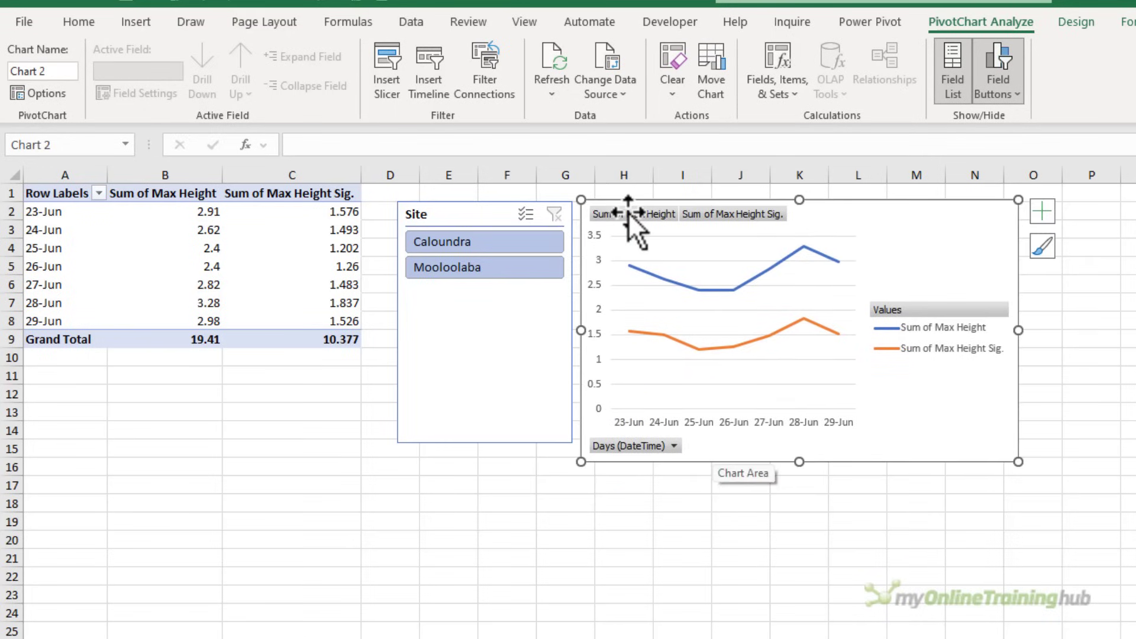
right_click(627, 214)
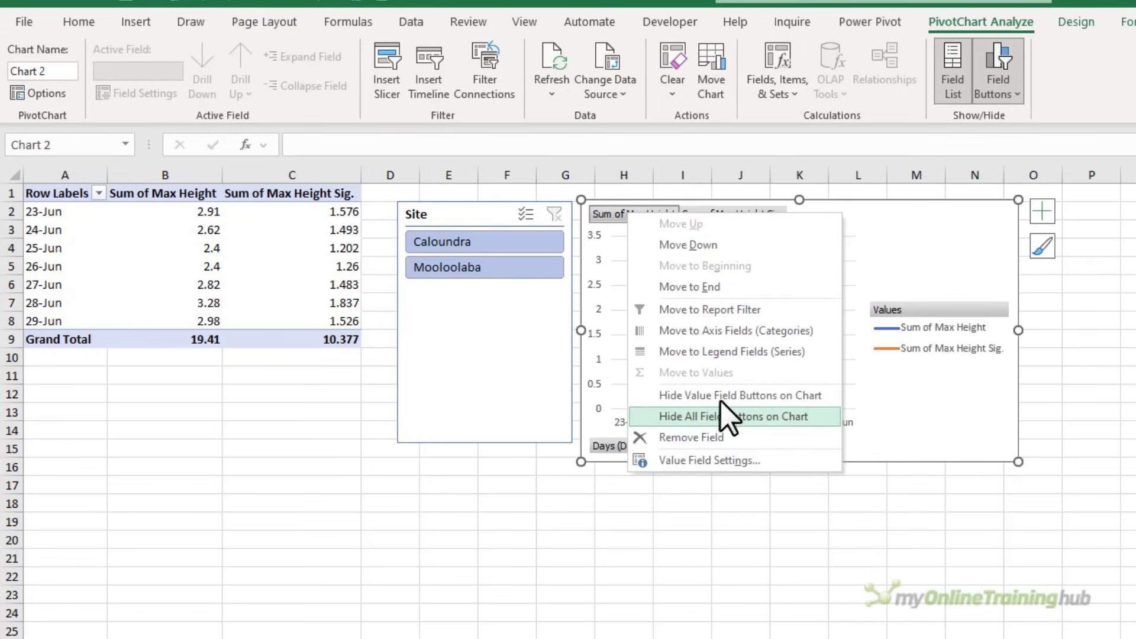
left_click(736, 416)
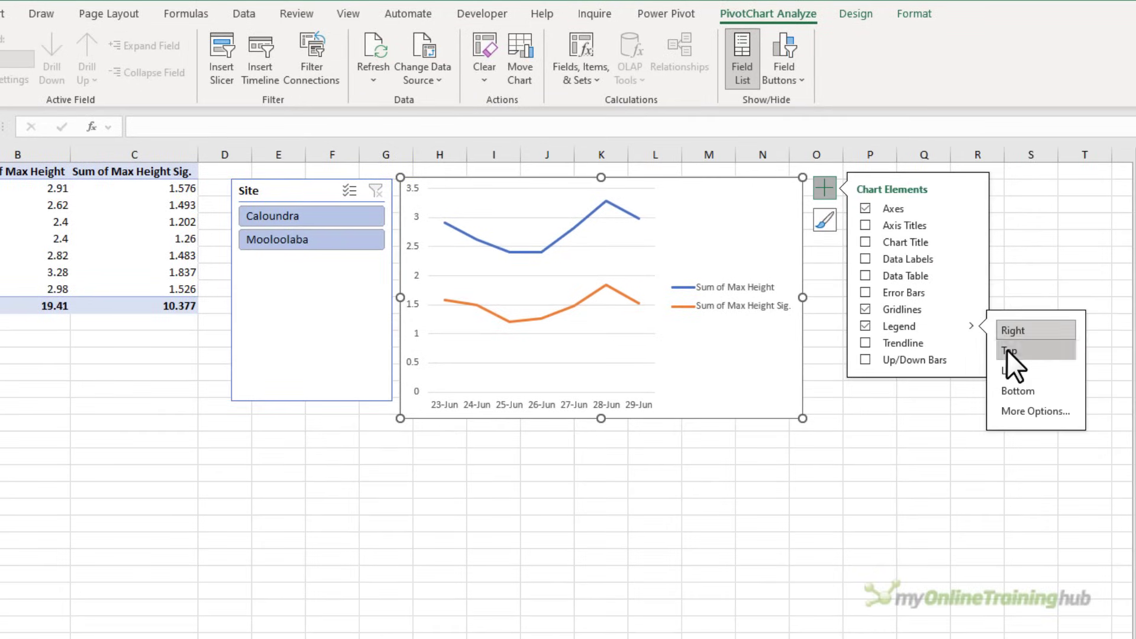
left_click(1009, 350)
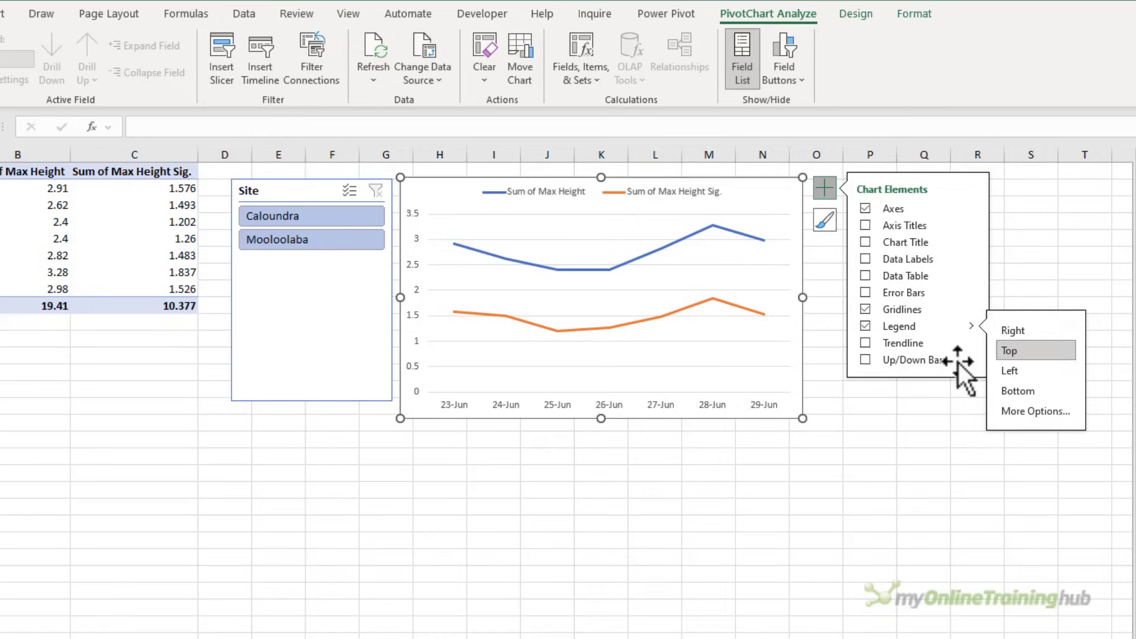
left_click(611, 573)
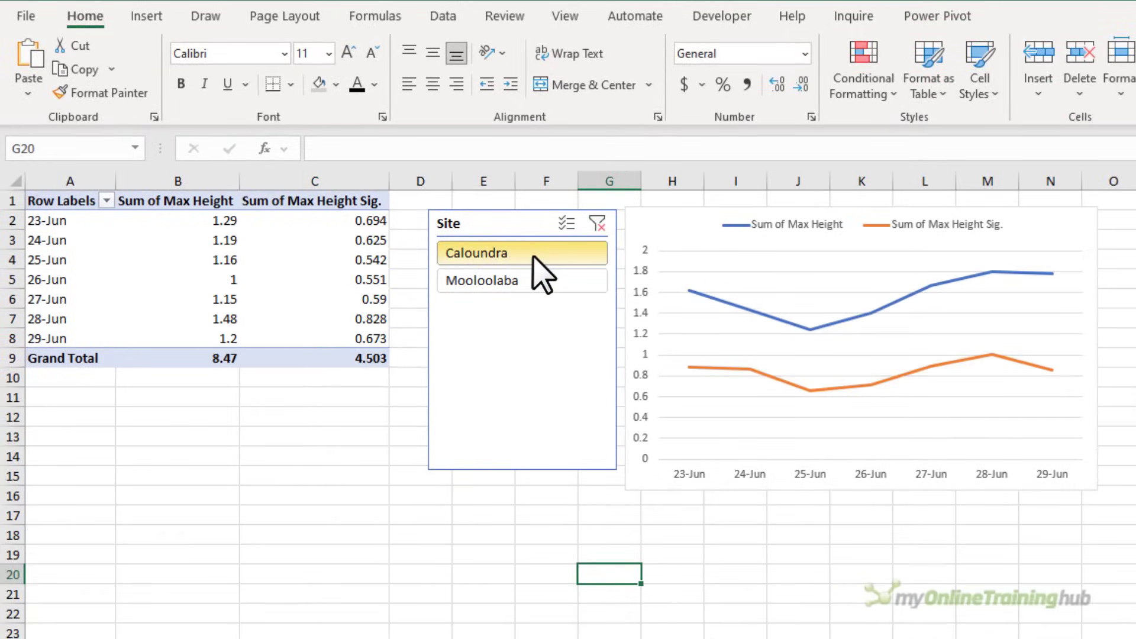
Filter the PivotTable and chart to Caloundra in the Site slicer
left_click(521, 252)
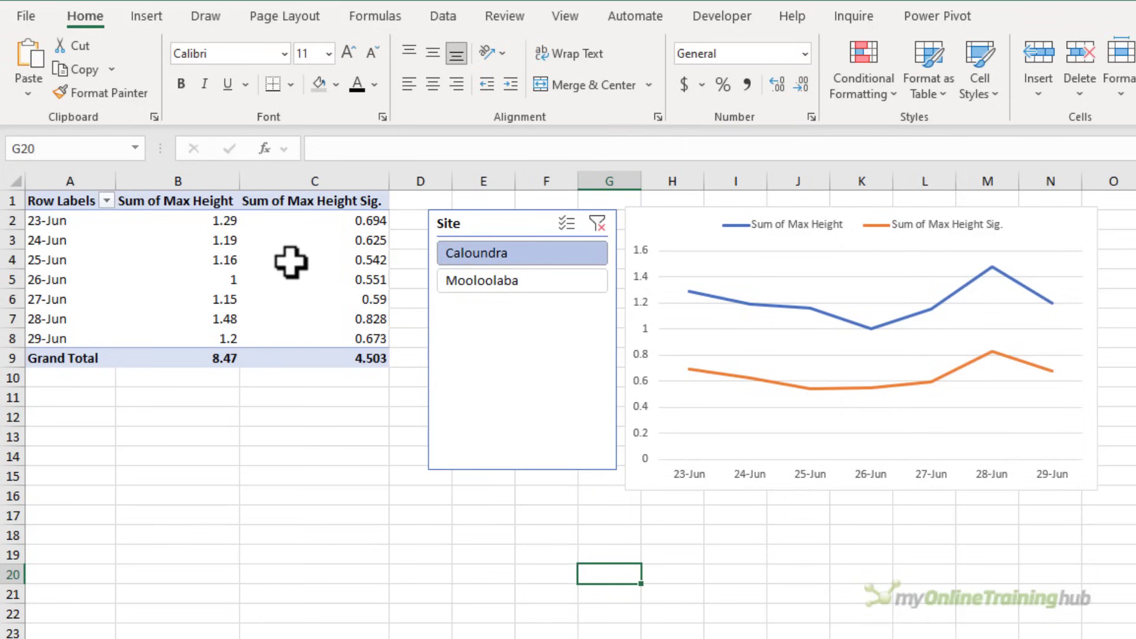
mouse_move(313, 260)
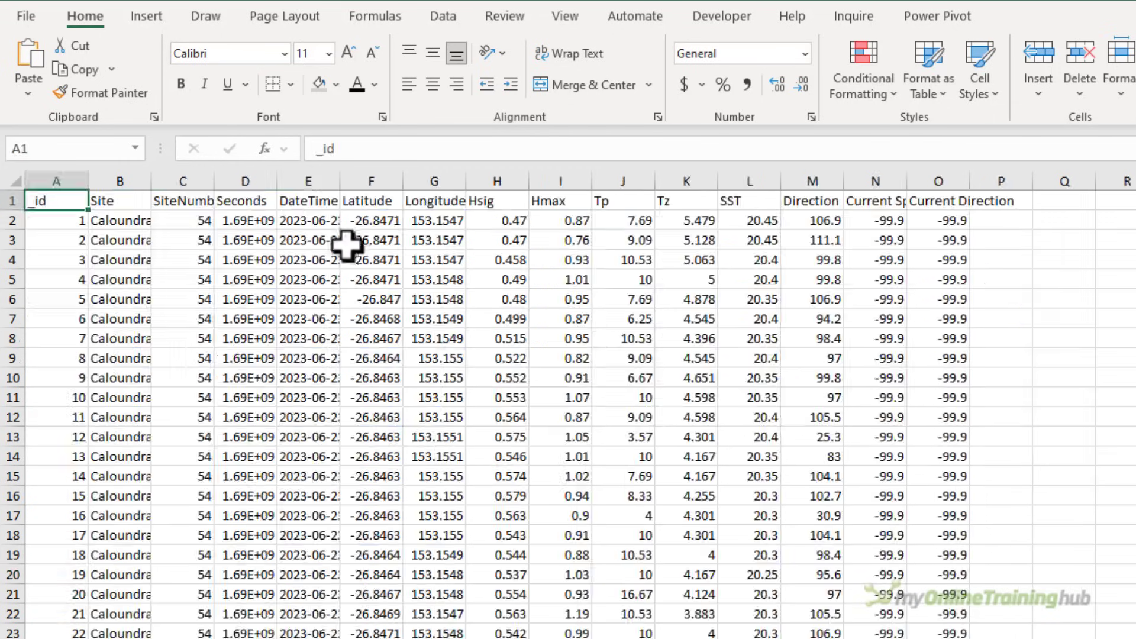
Widen the DateTime column, add filters and check the dates now run to 30 June 2023
left_click(307, 241)
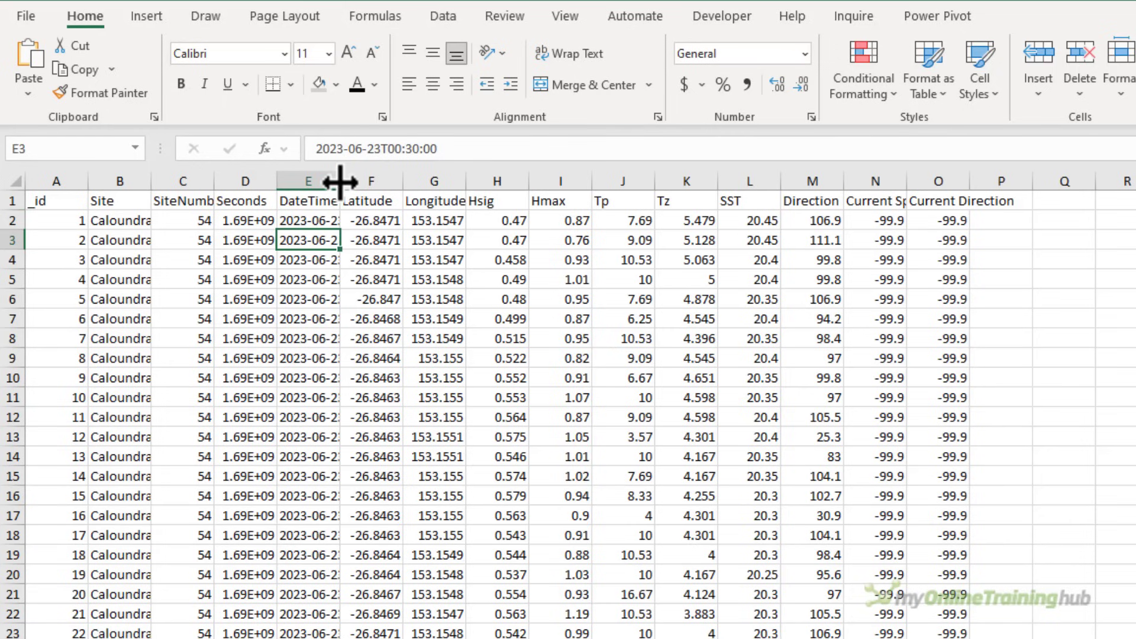
left_click_drag(338, 180, 415, 180)
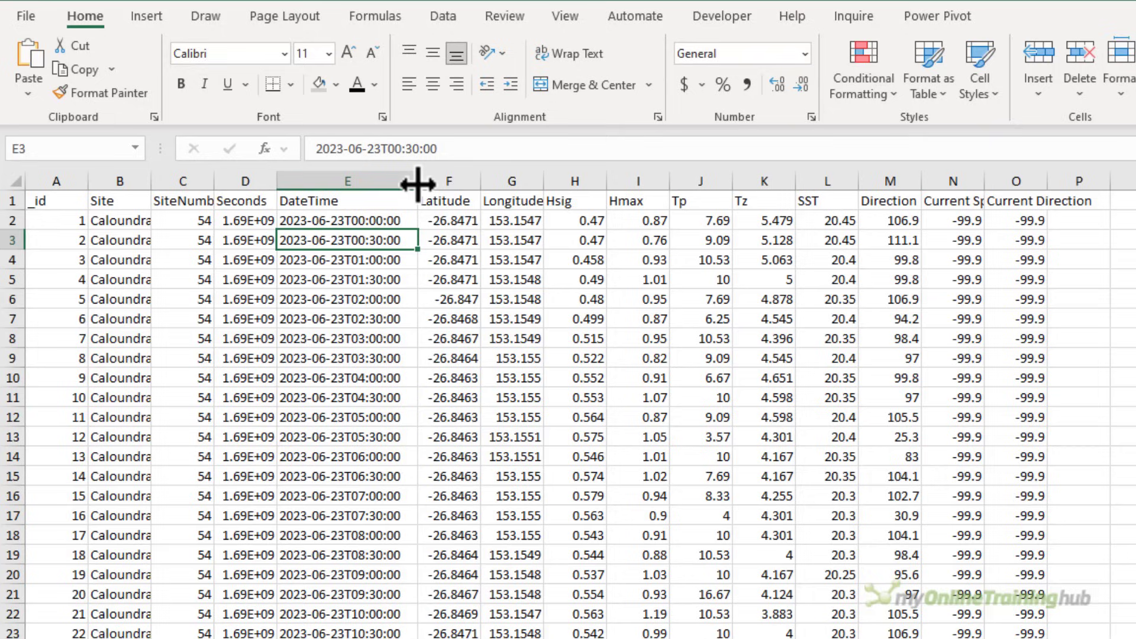
left_click(443, 16)
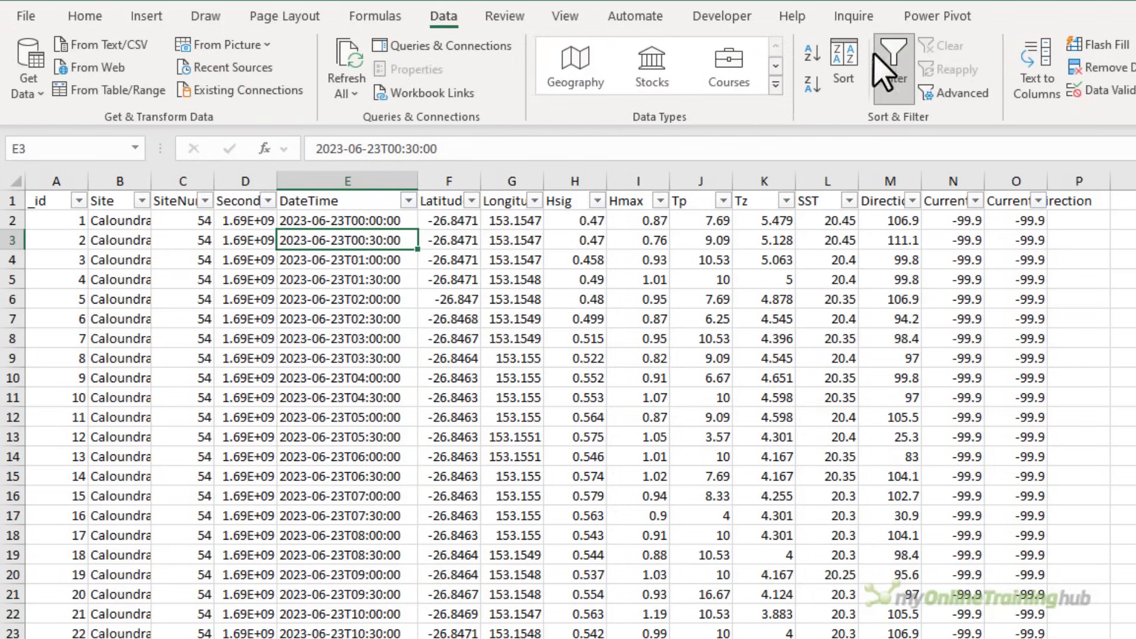
left_click(422, 200)
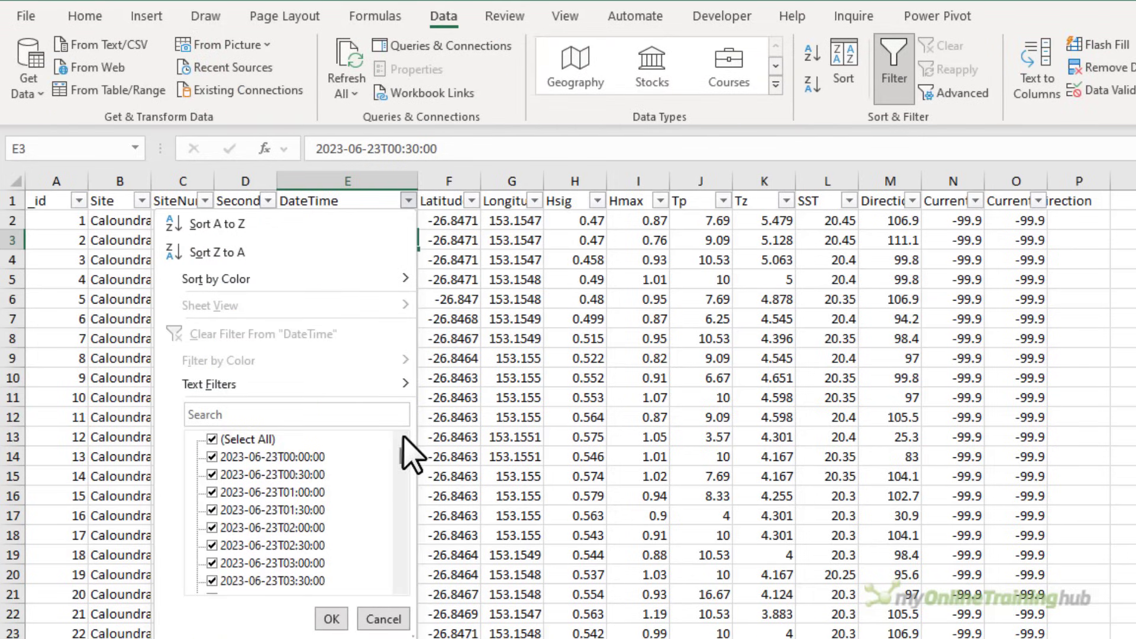
scroll("down", 3)
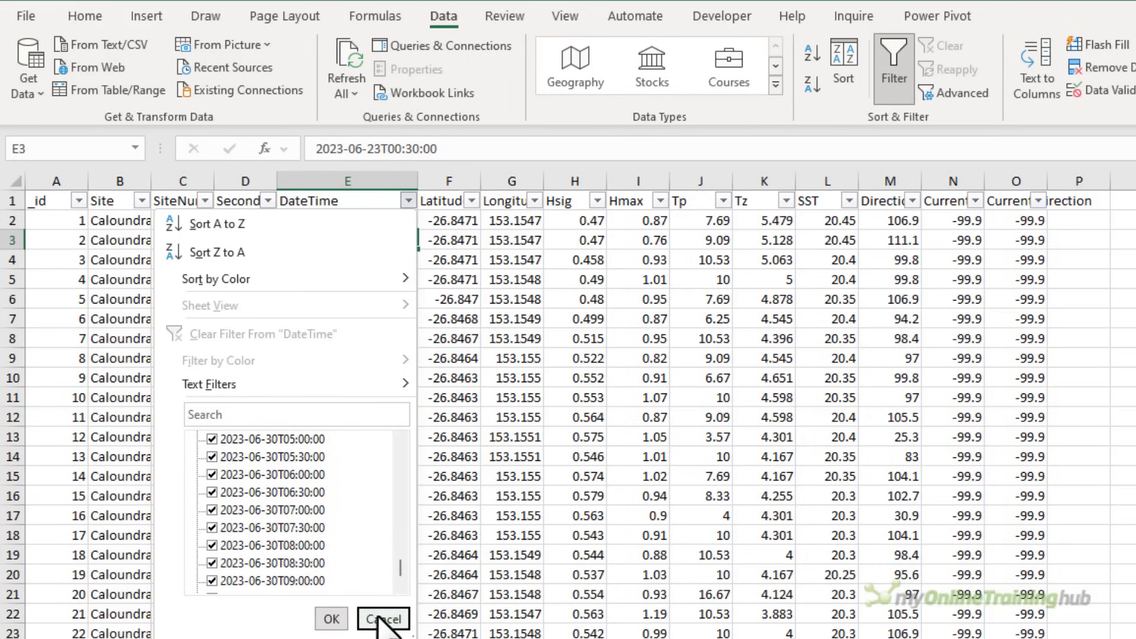
left_click(382, 619)
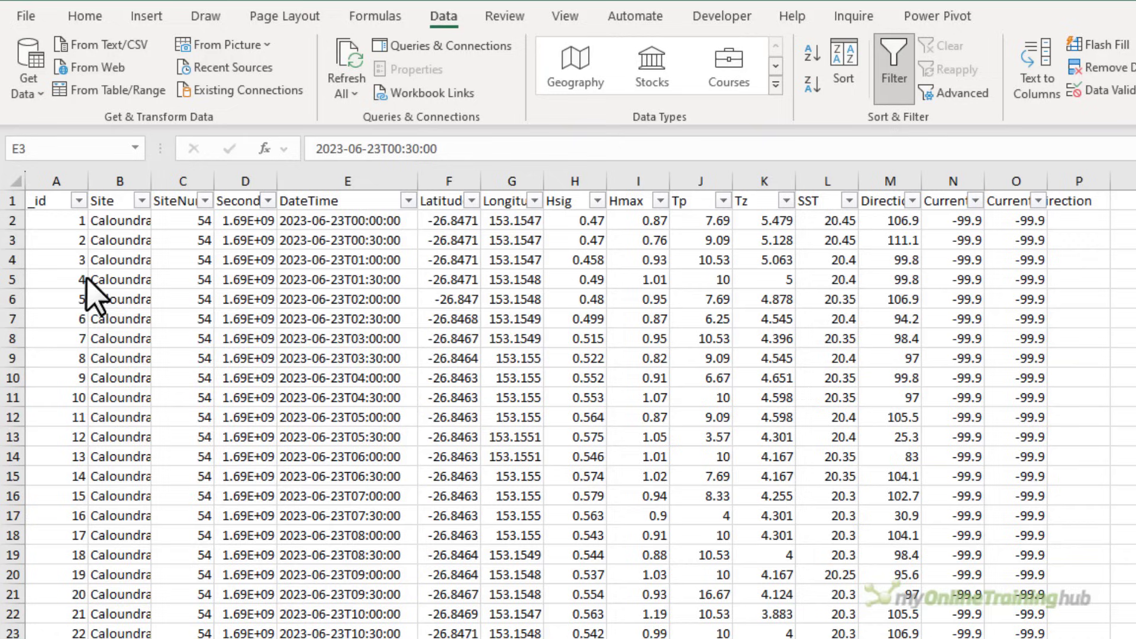
Begin saving the updated wave data as a CSV file
left_click(347, 240)
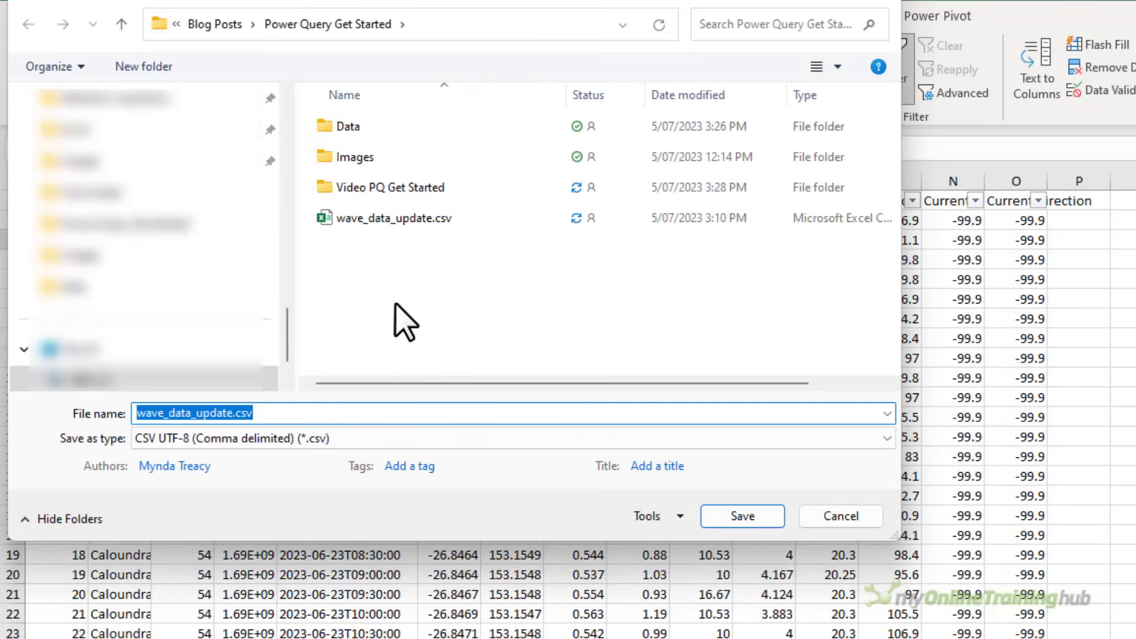
Save the updated data over wave_data.csv in the Data folder, confirming the replacement
double_click(347, 126)
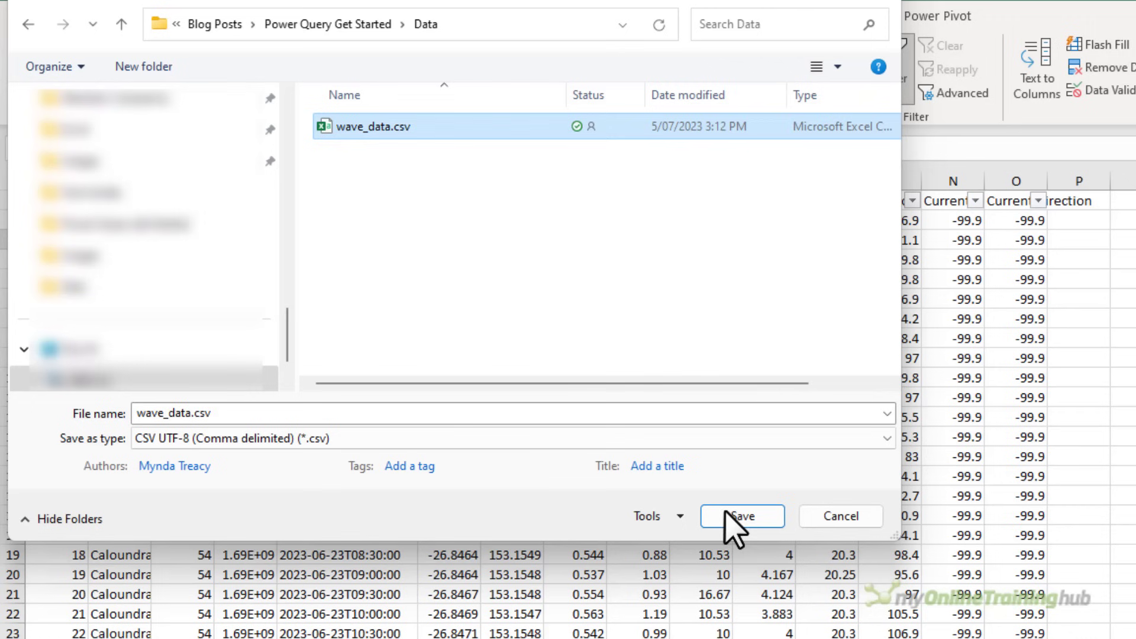
left_click(741, 516)
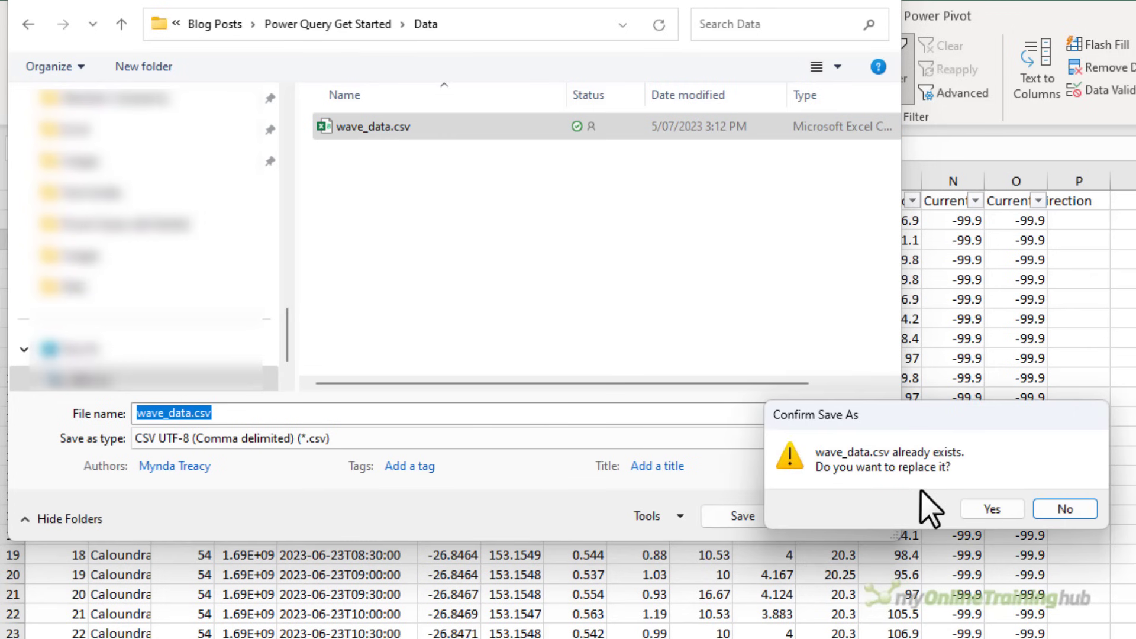
left_click(990, 509)
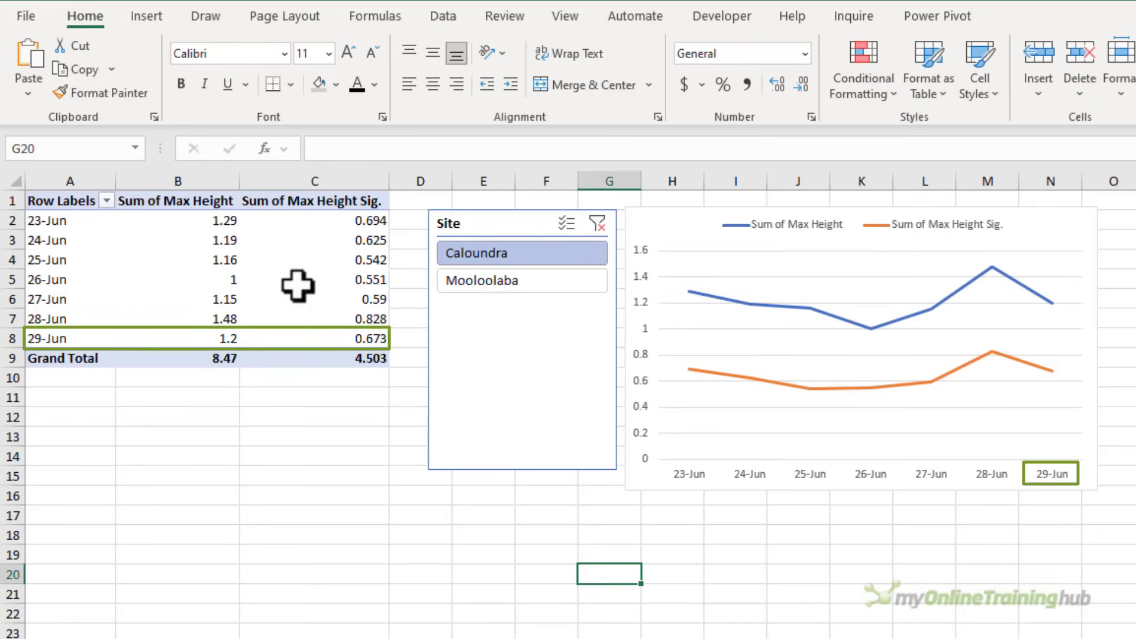
mouse_move(297, 285)
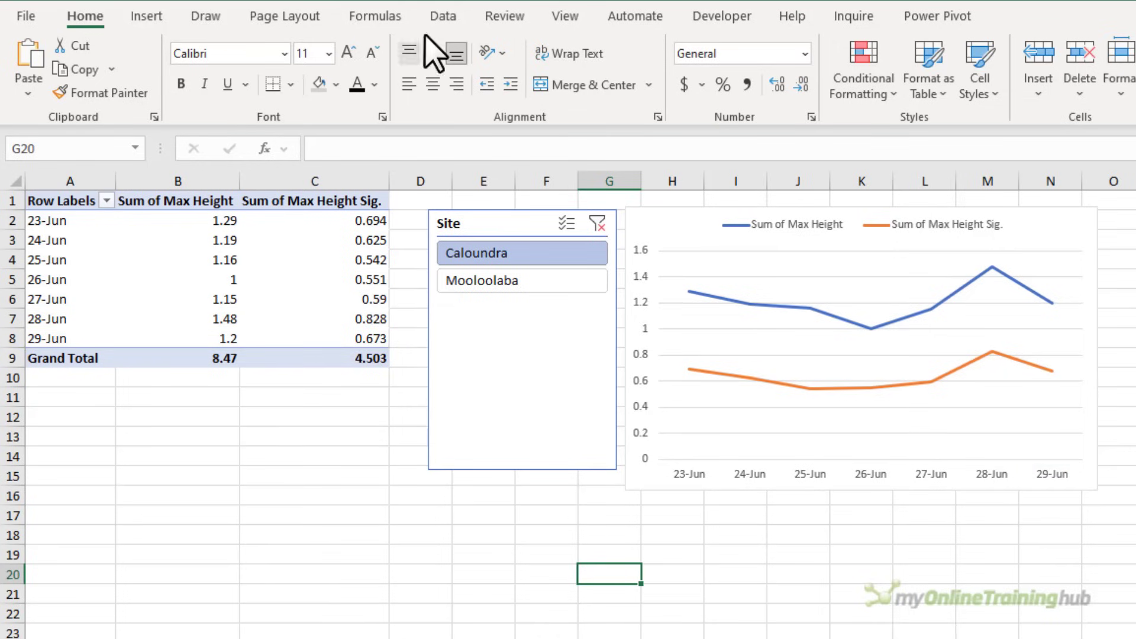
Refresh All from the Data tab, then preview the MaxWaveHeight query's date-conversion step
left_click(443, 16)
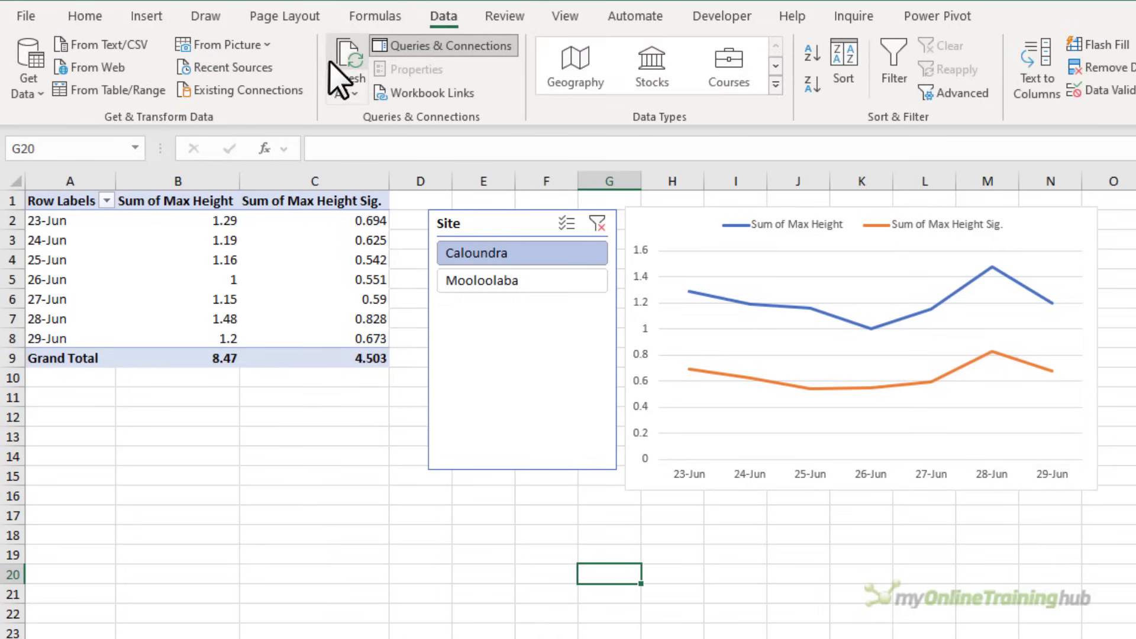
left_click(344, 65)
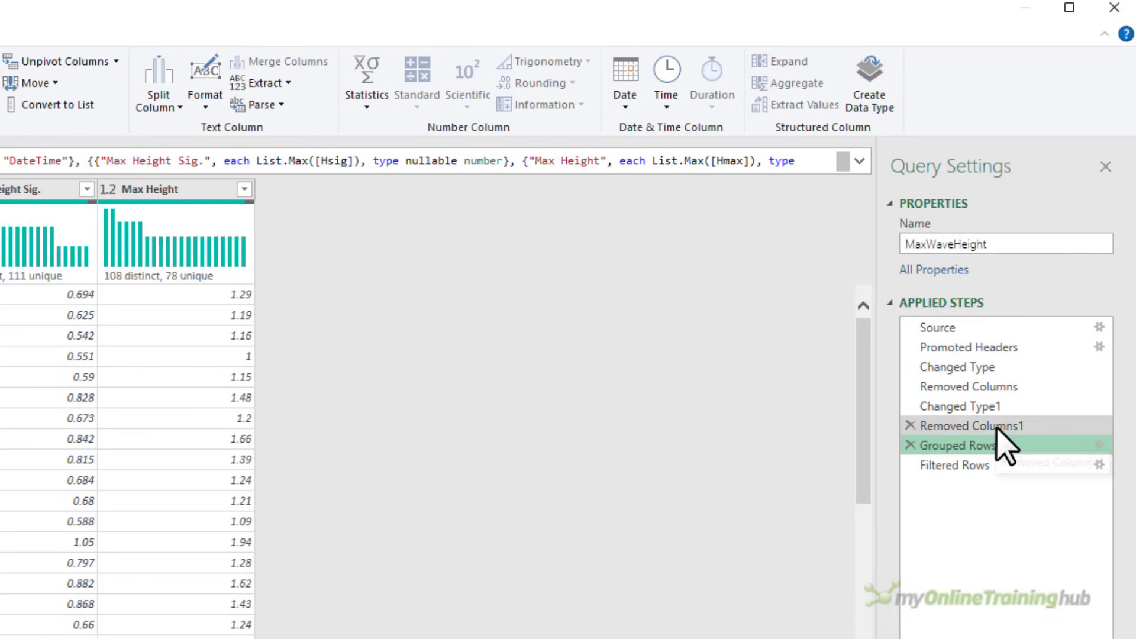
left_click(969, 406)
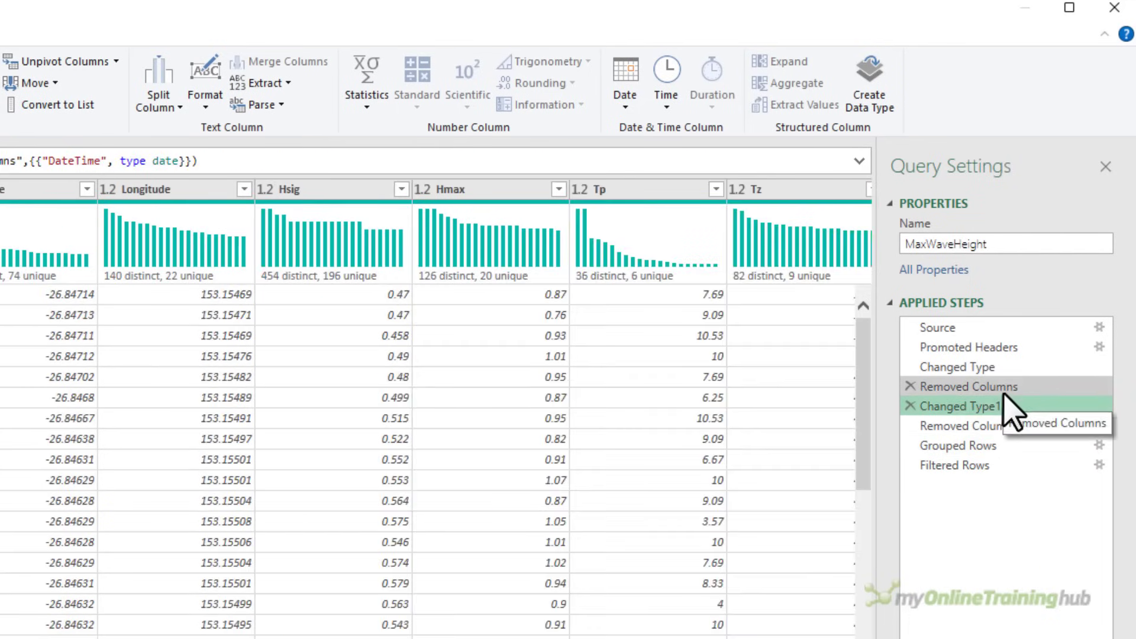